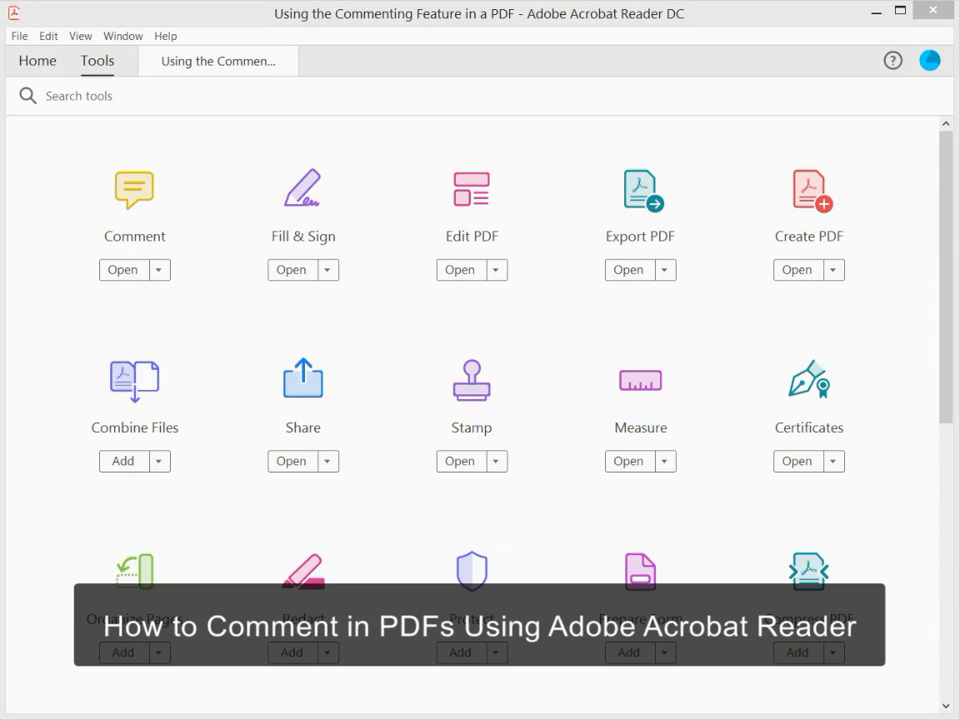
mouse_move(16, 160)
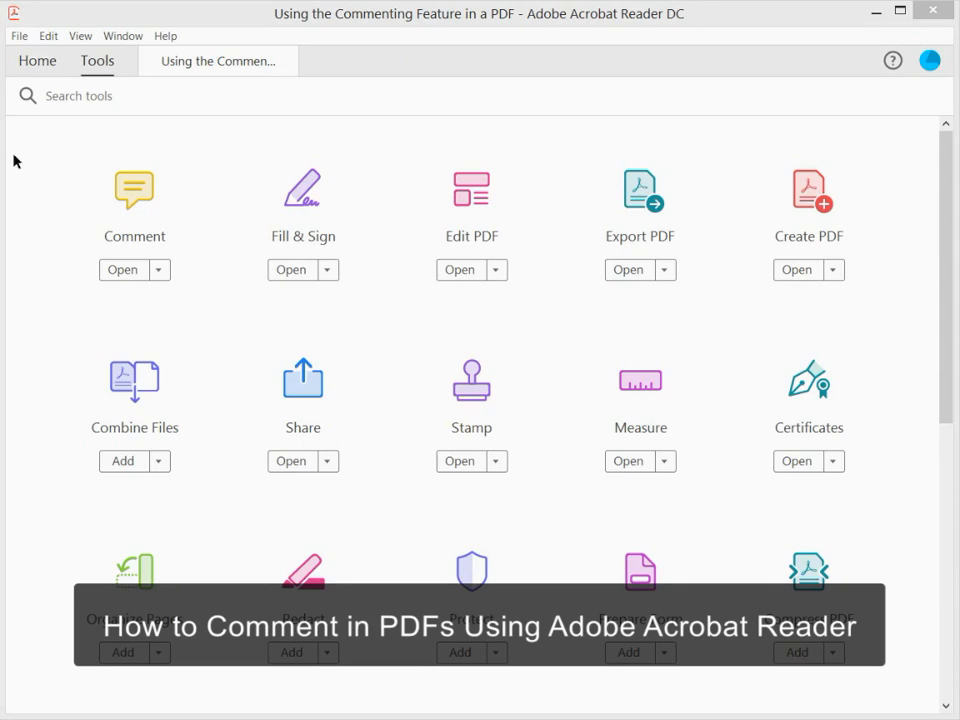
- Switch from the Tools page to the open PDF 'Using the Commenting Feature in a PDF'
left_click(220, 60)
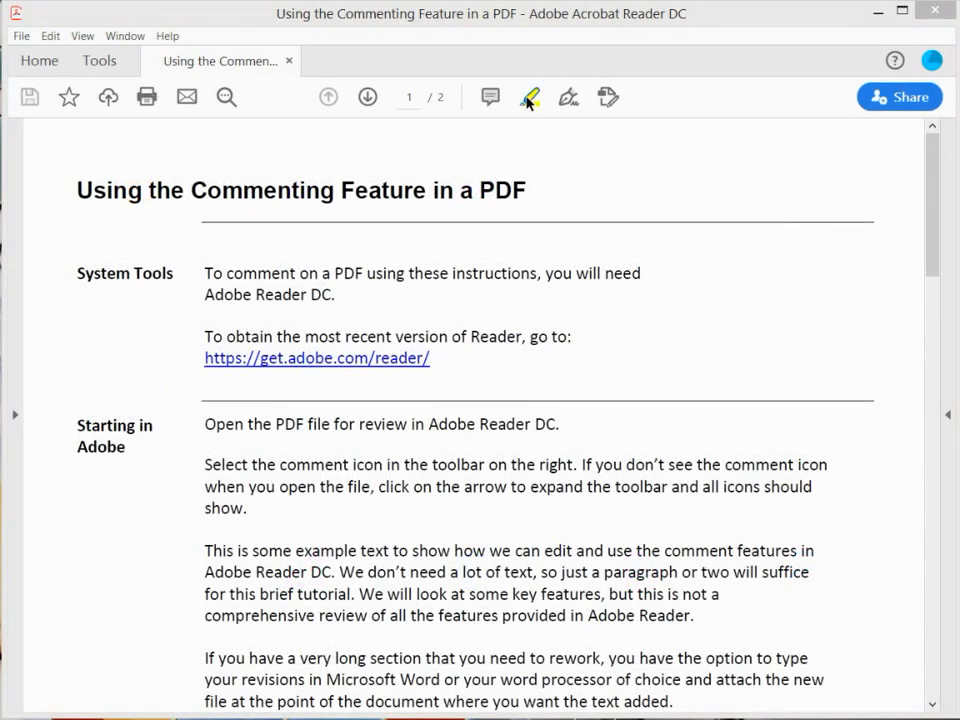
- Expand the right-hand tools pane listing Comment beside the open document
left_click(532, 96)
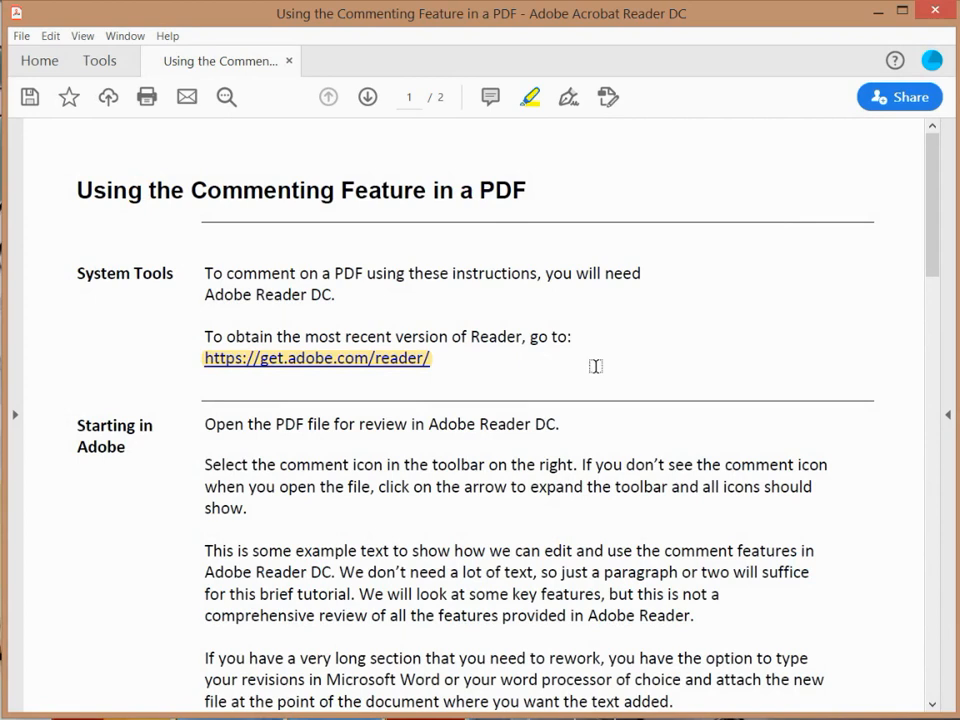
left_click(316, 358)
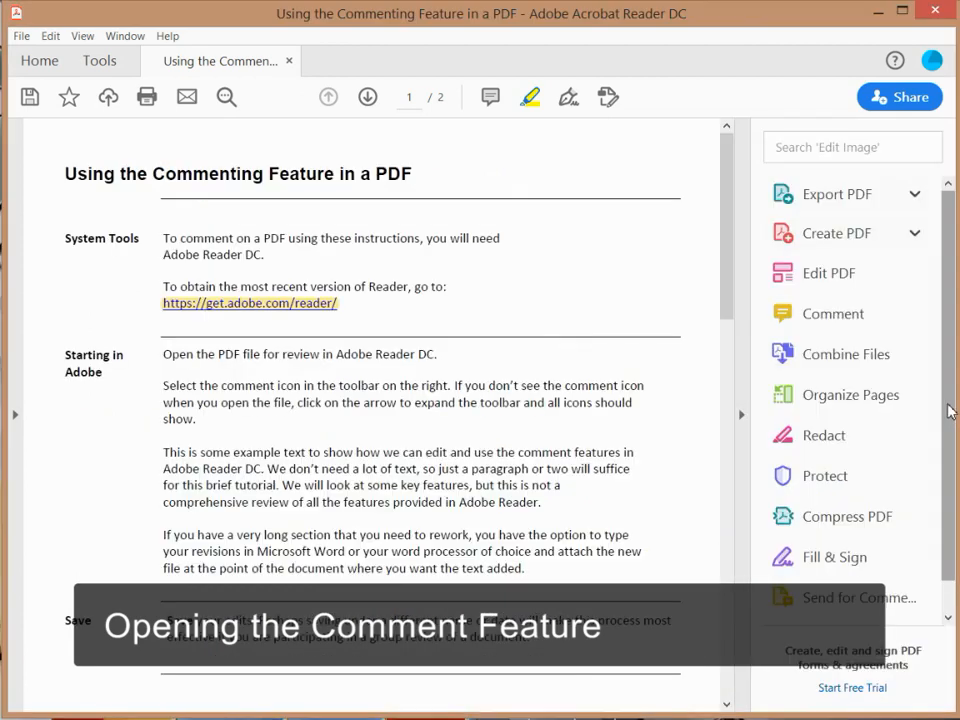
mouse_move(832, 312)
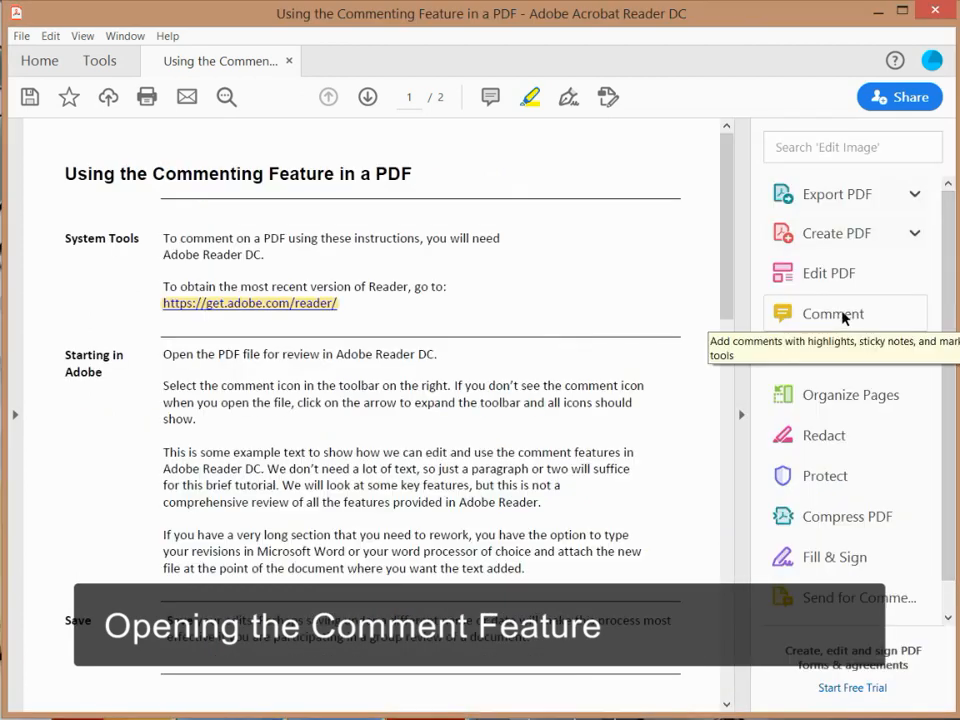
- Activate the Comment tool so its markup toolbar appears above the PDF
left_click(832, 312)
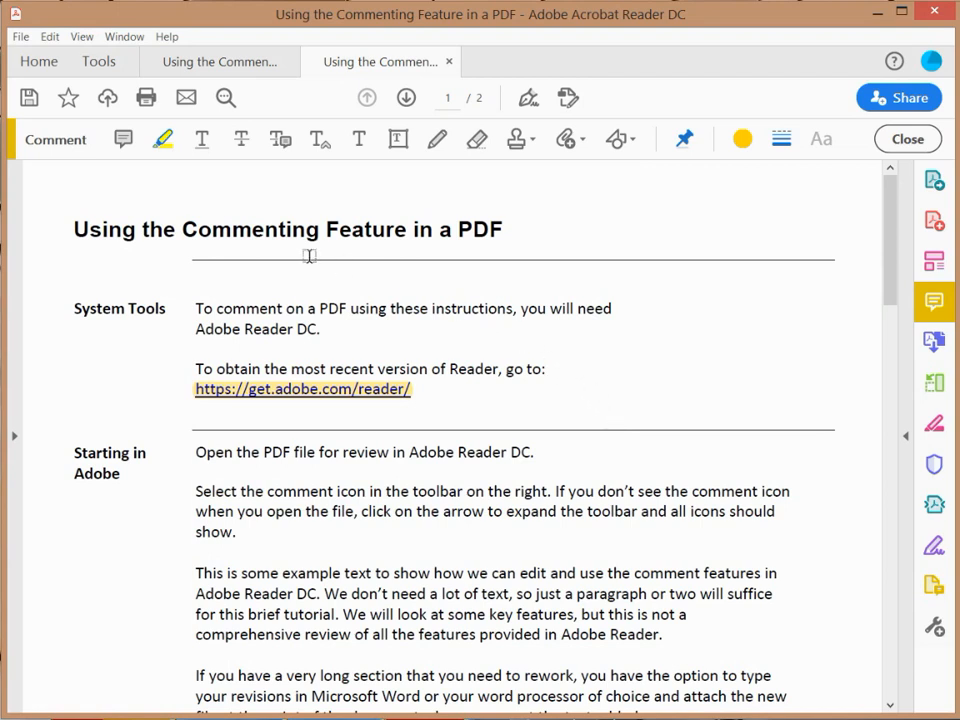
mouse_move(56, 140)
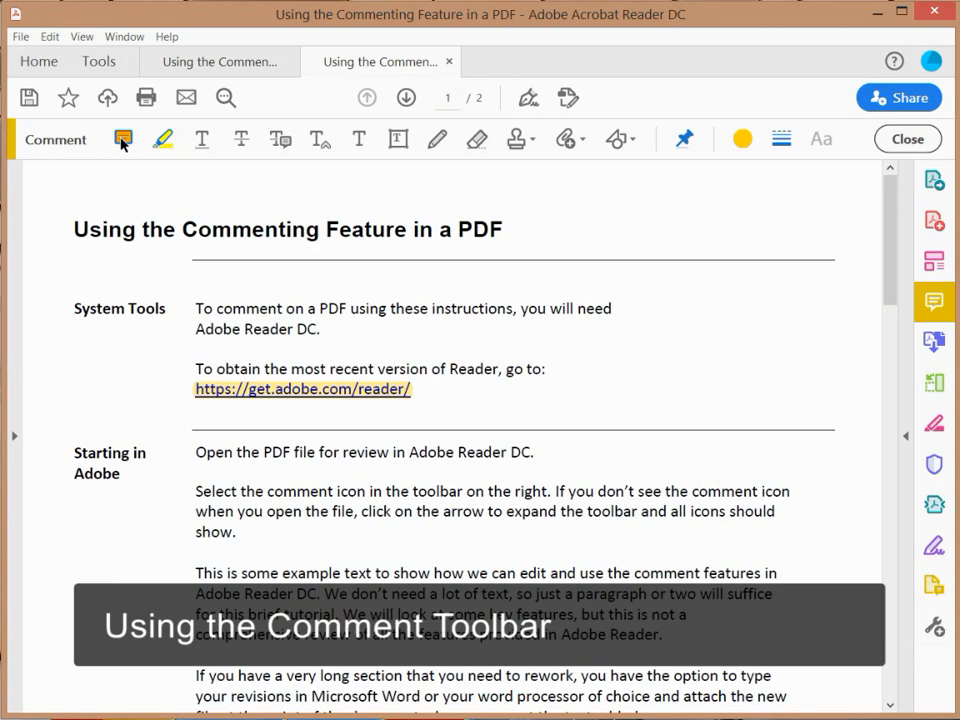
mouse_move(122, 140)
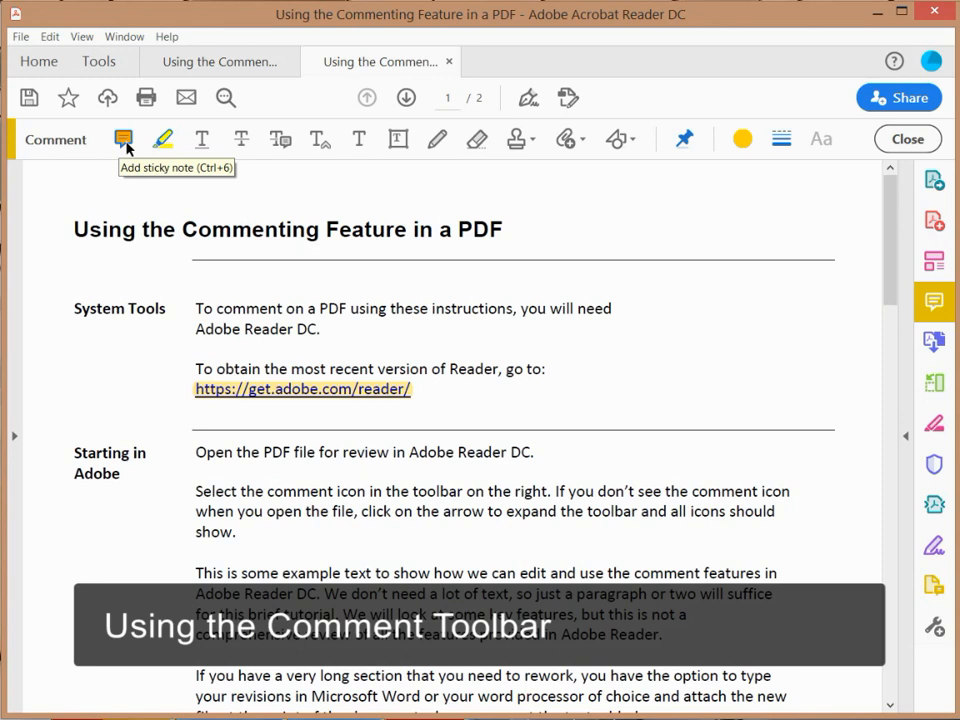
mouse_move(168, 150)
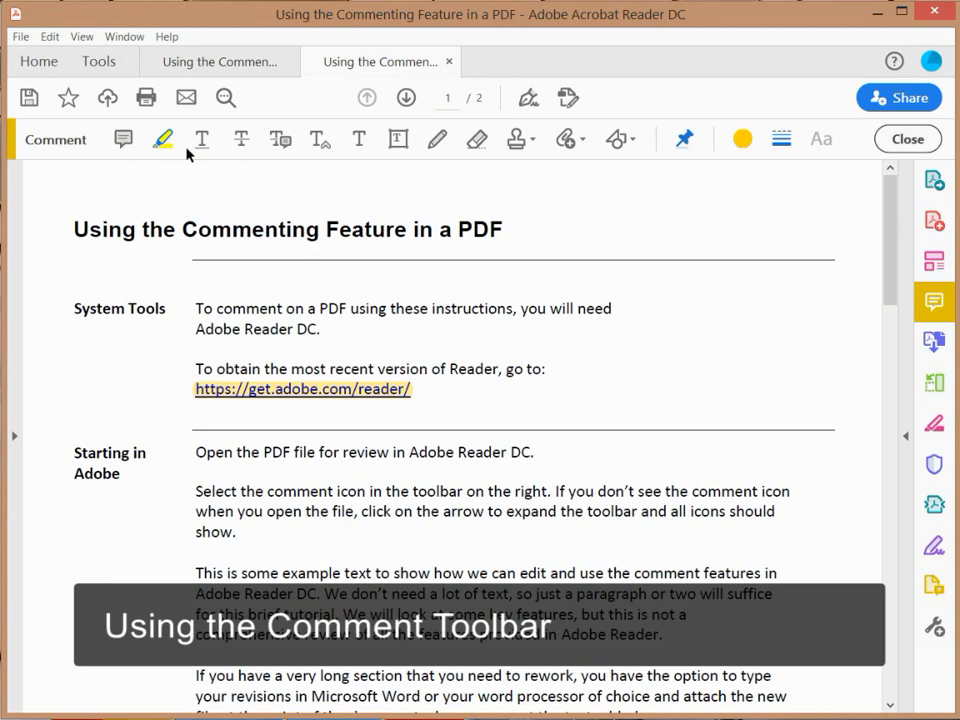
mouse_move(200, 140)
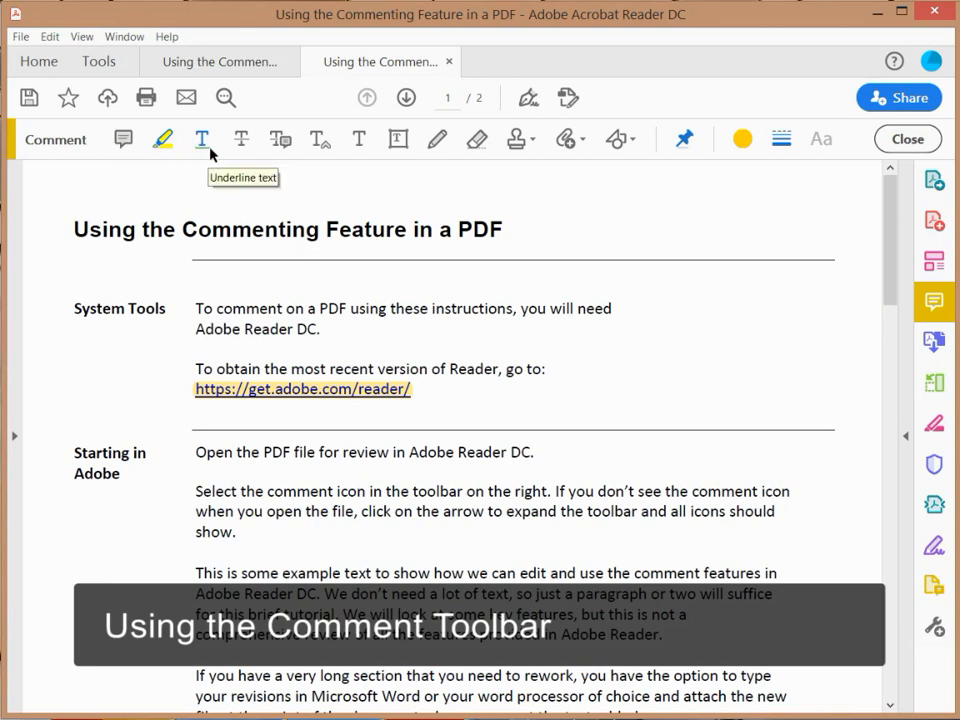
mouse_move(240, 140)
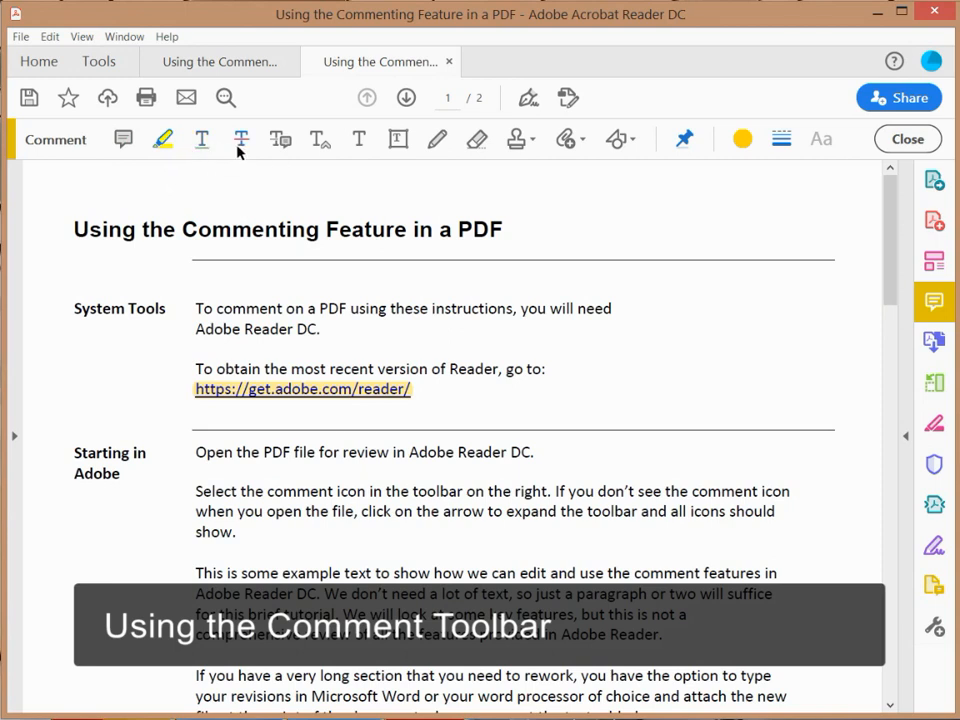
mouse_move(240, 140)
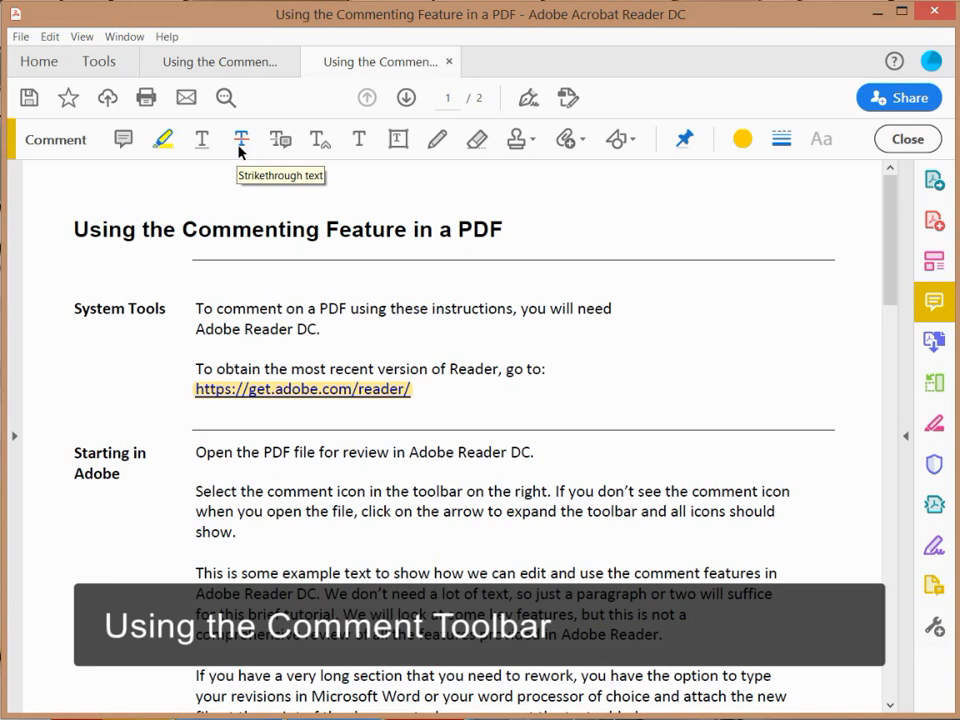
mouse_move(280, 140)
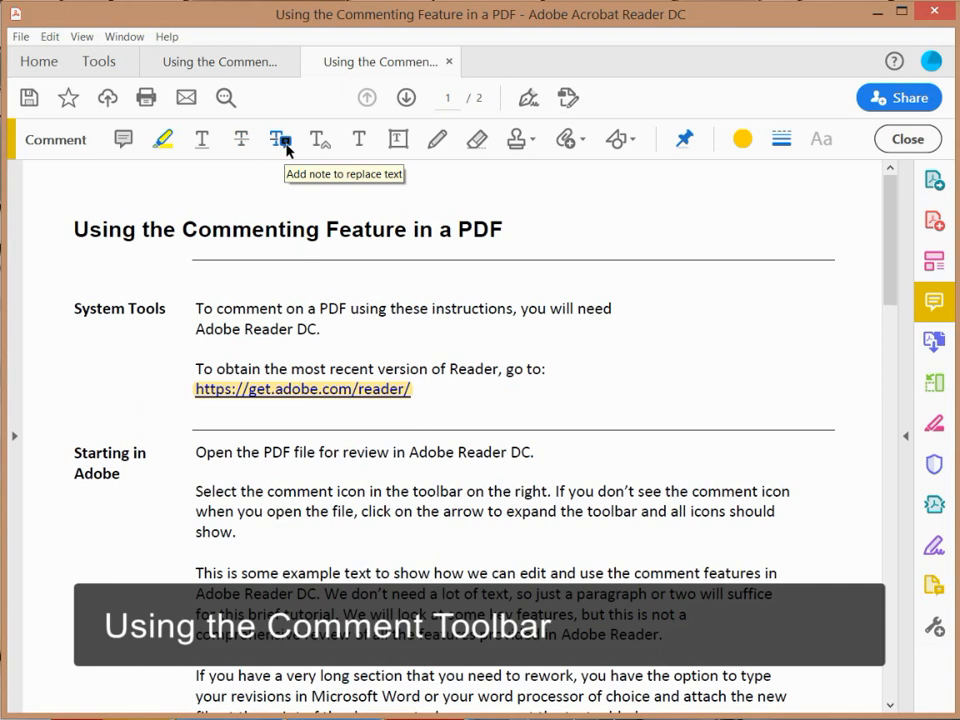
mouse_move(318, 140)
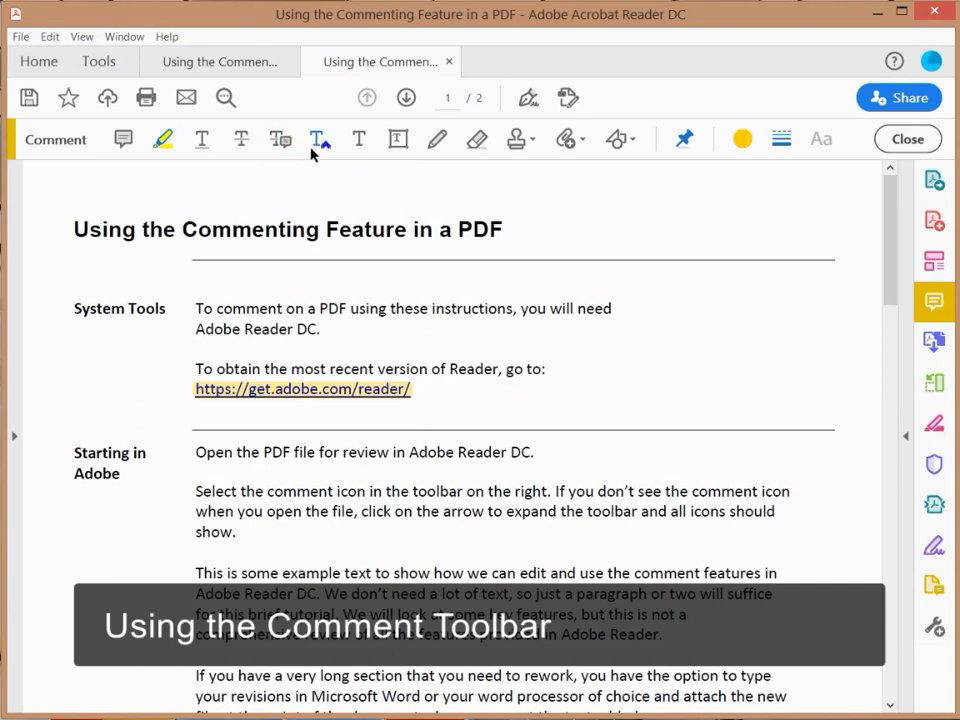
mouse_move(320, 140)
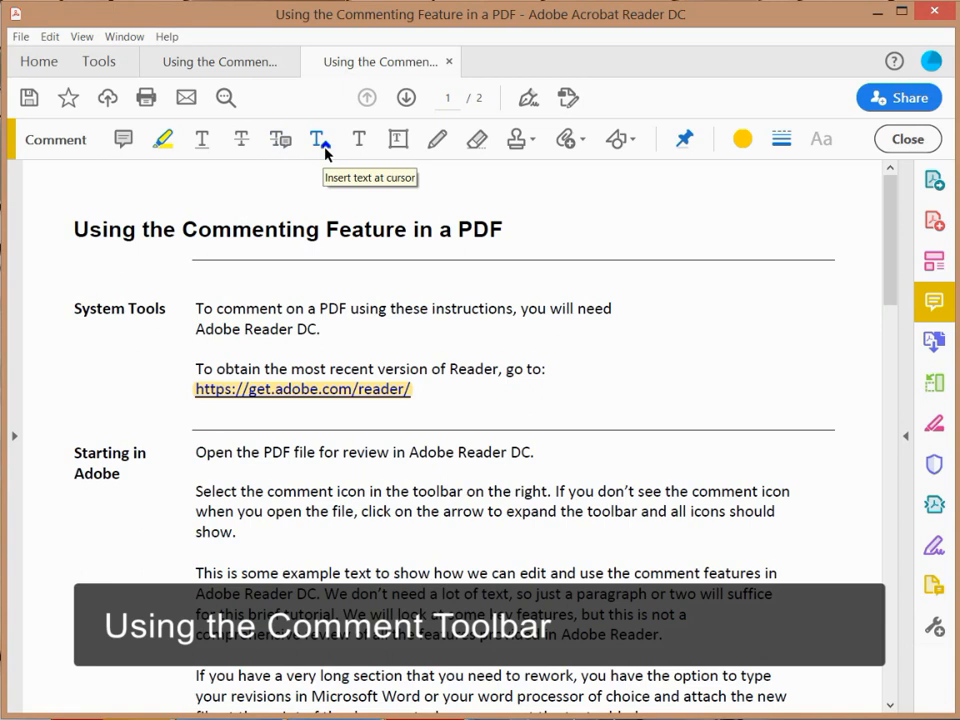
mouse_move(362, 164)
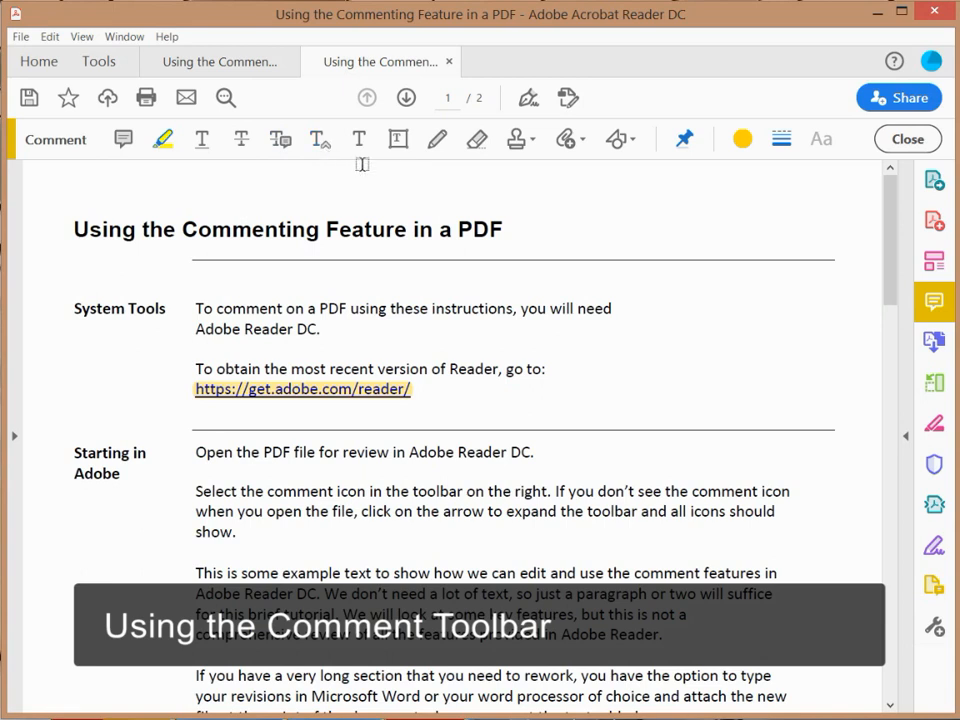
mouse_move(398, 138)
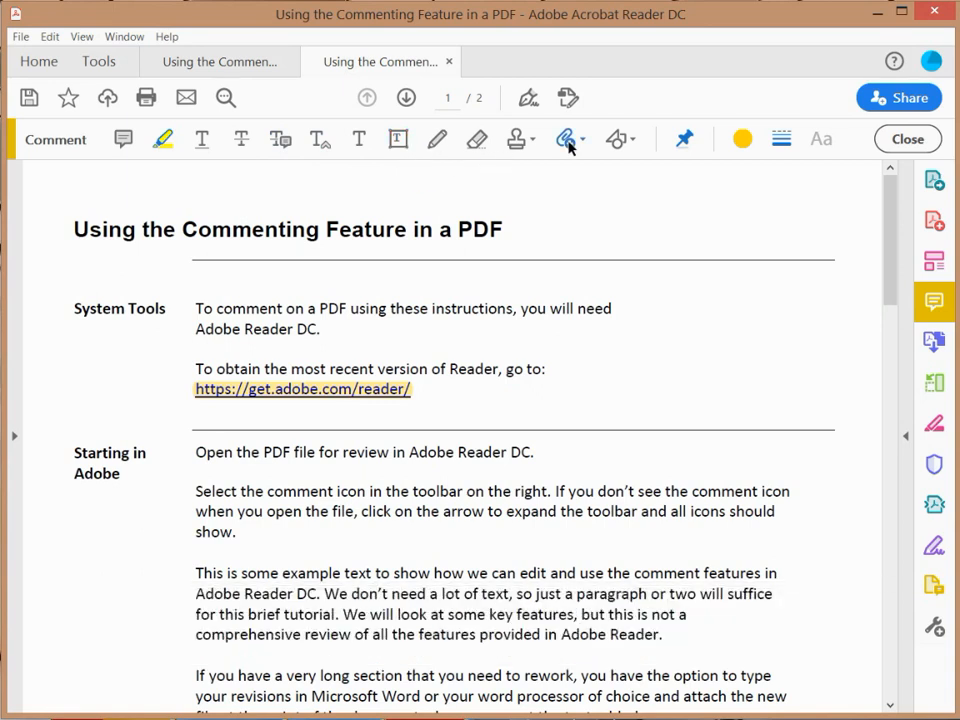
mouse_move(564, 140)
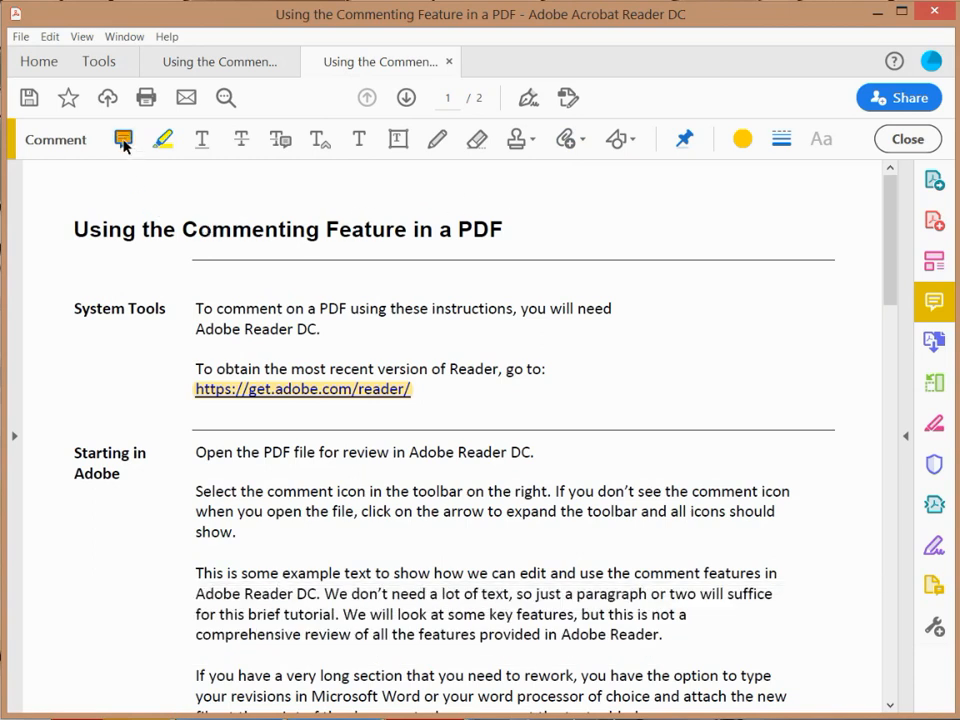
- Post a sticky note beside the System Tools paragraph reading 'This is my comment.'
left_click(122, 140)
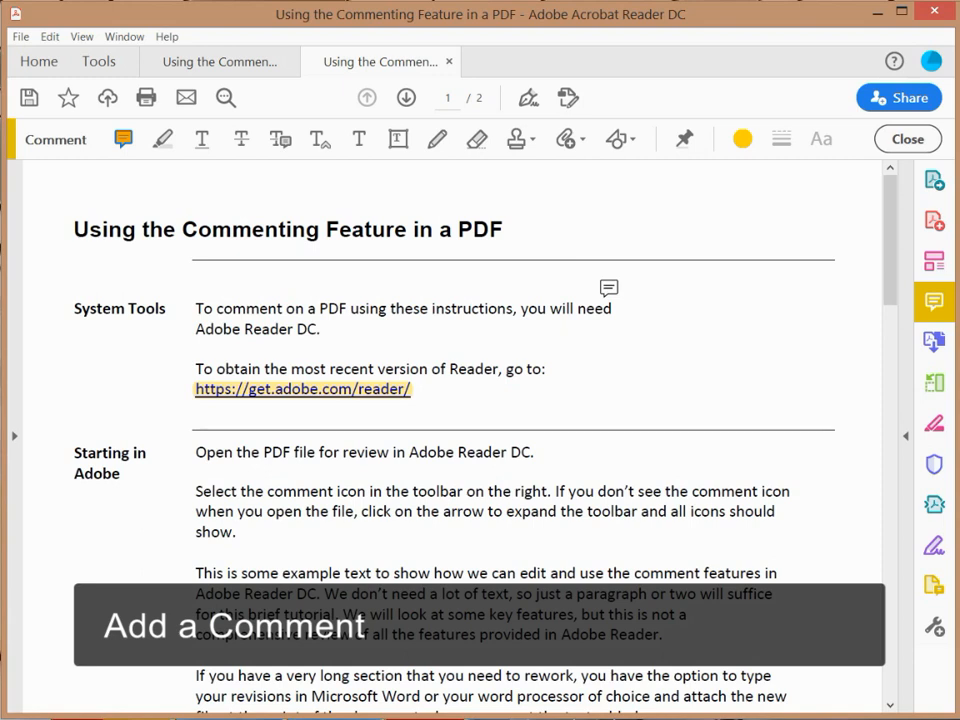
left_click(608, 288)
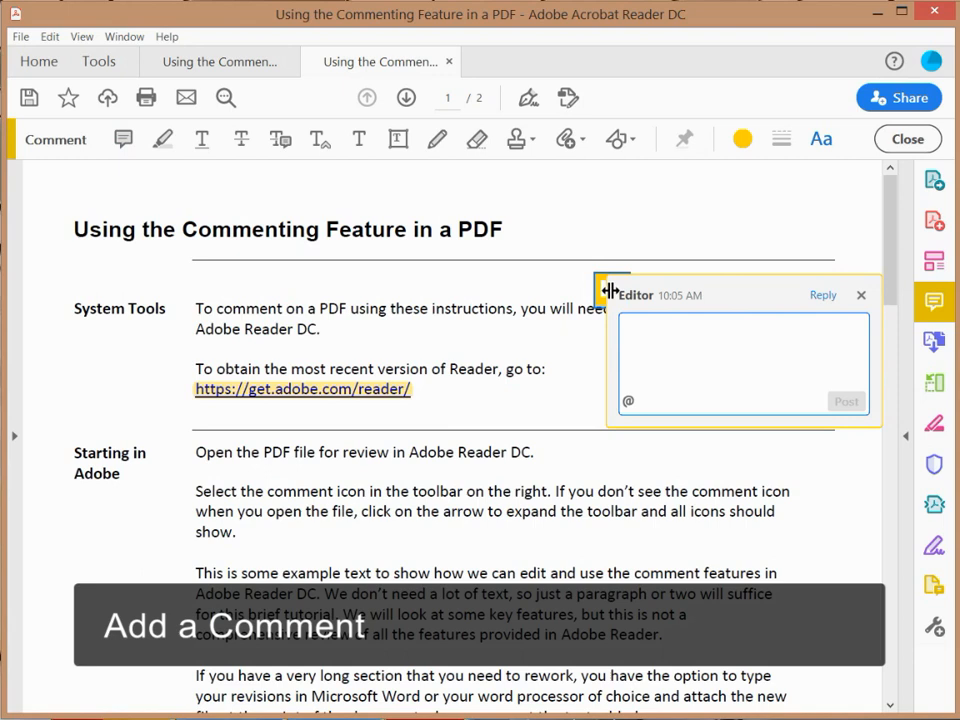
type("This is my")
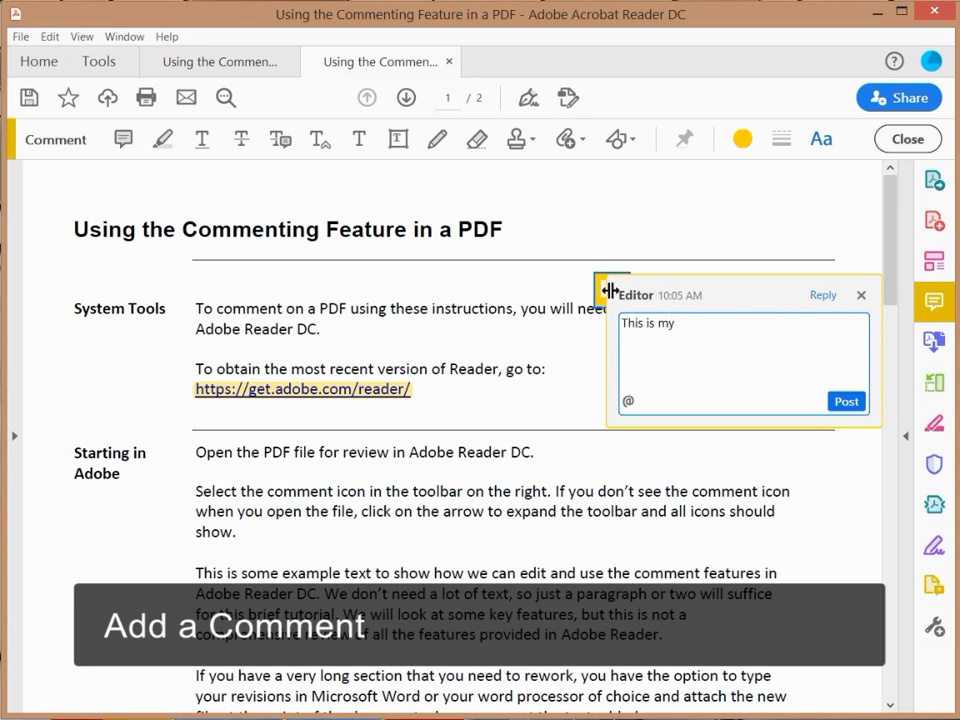
type("comment.")
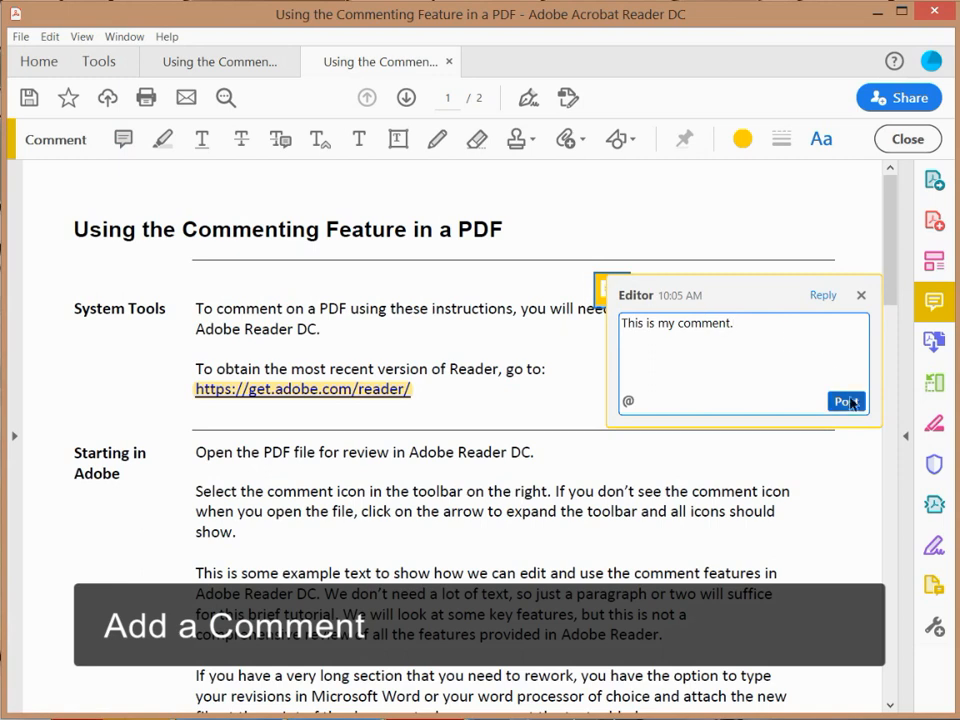
left_click(844, 400)
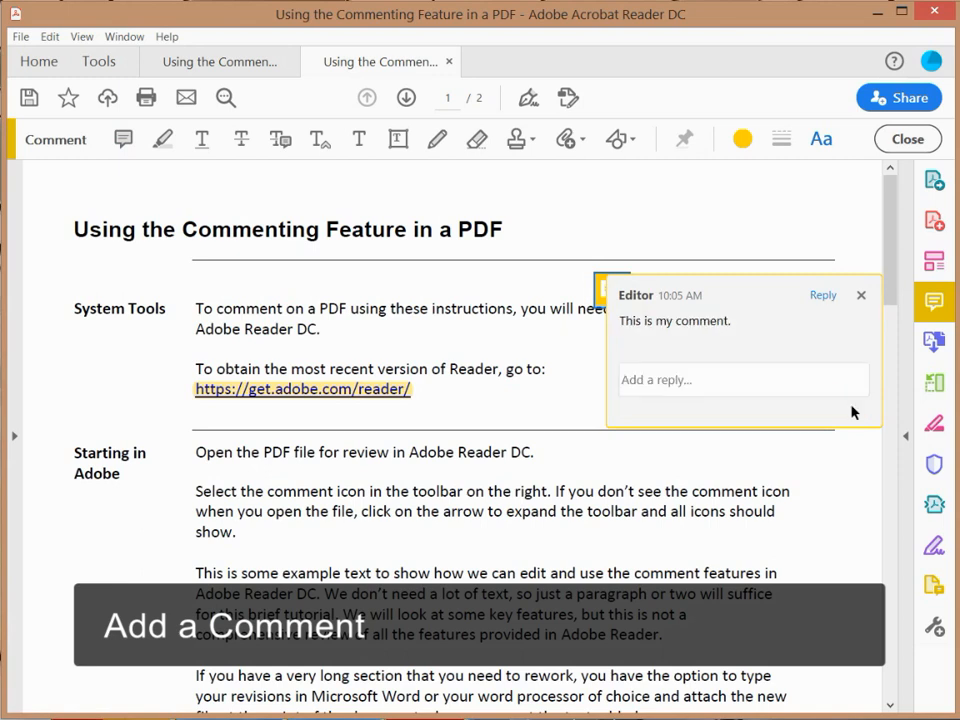
mouse_move(848, 308)
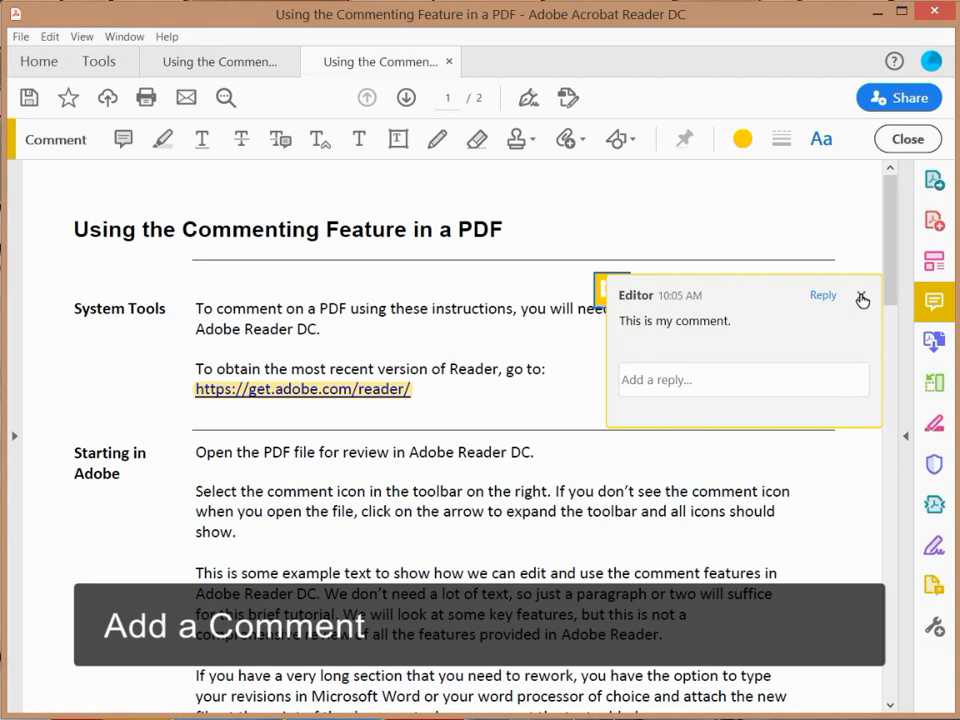
- Drag the sticky note down beside the 'Open the PDF file for review' line
left_click(862, 298)
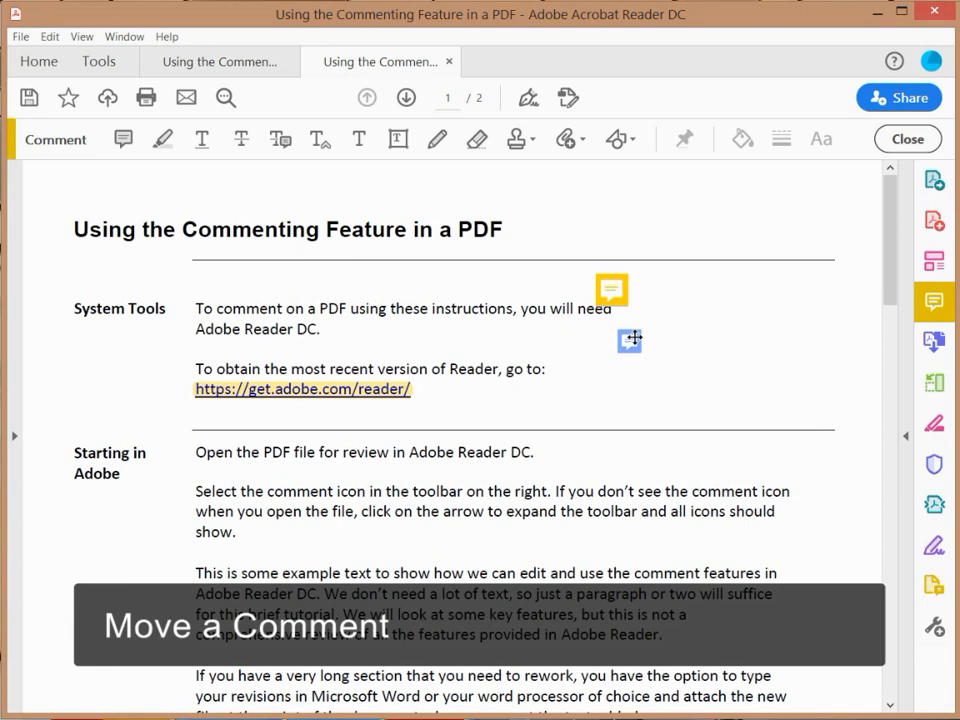
left_click_drag(628, 340, 652, 420)
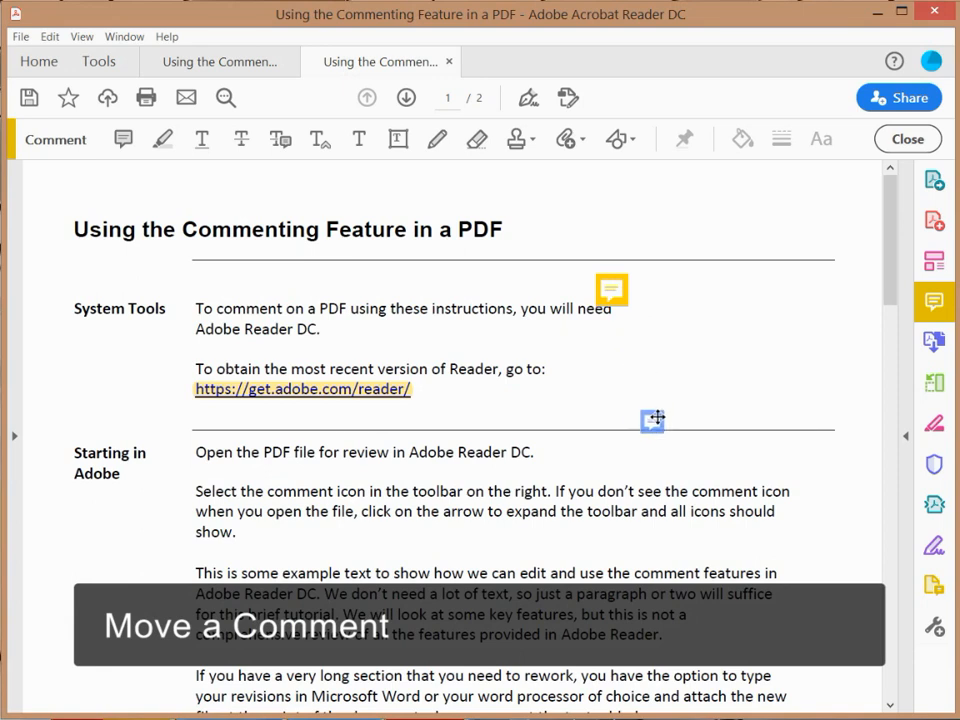
left_click_drag(652, 420, 550, 446)
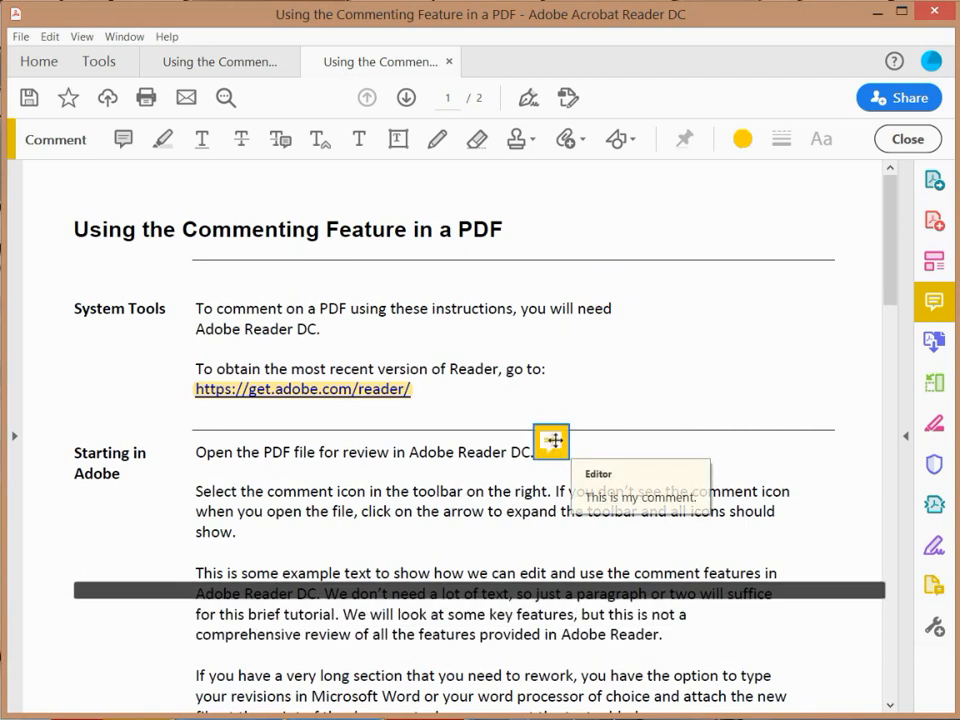
- Bring up the Sticky Note Properties dialog from the note's context menu
right_click(550, 440)
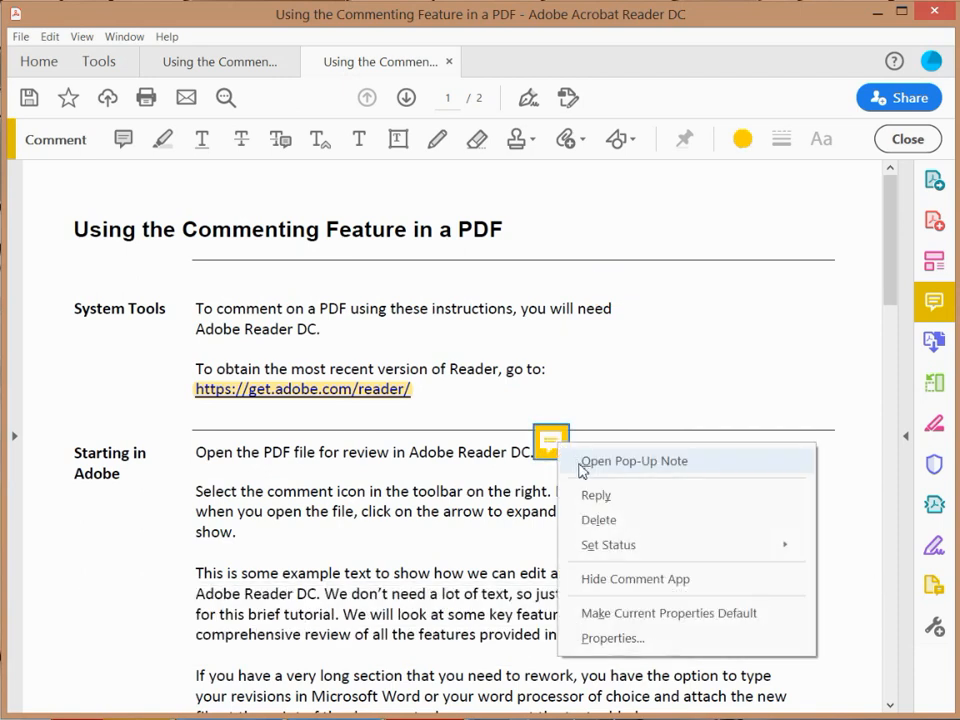
mouse_move(616, 584)
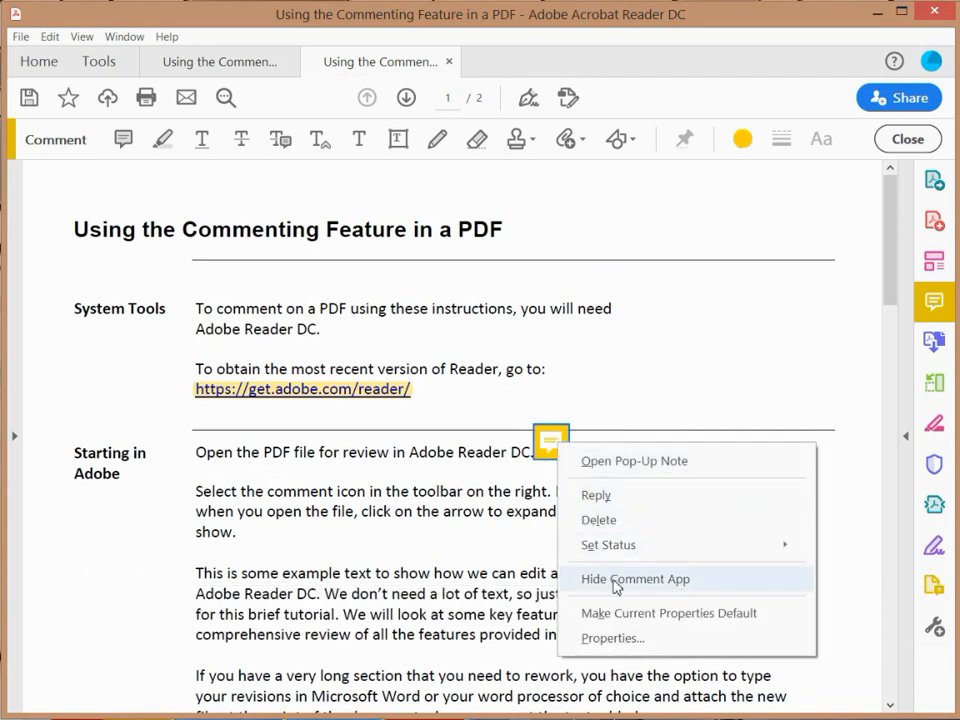
mouse_move(612, 638)
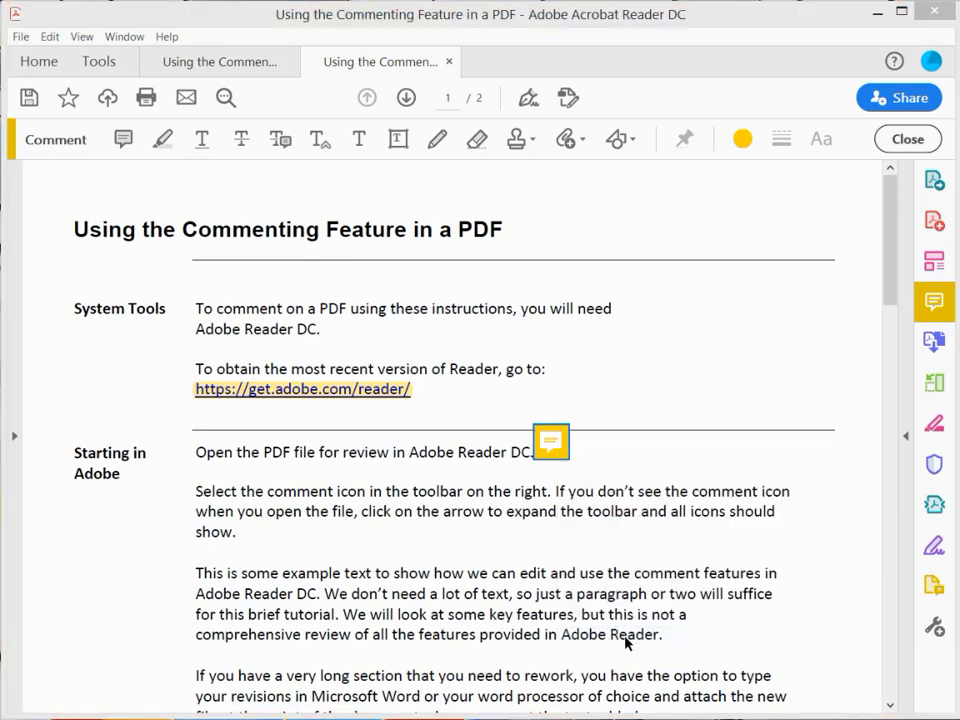
right_click(552, 442)
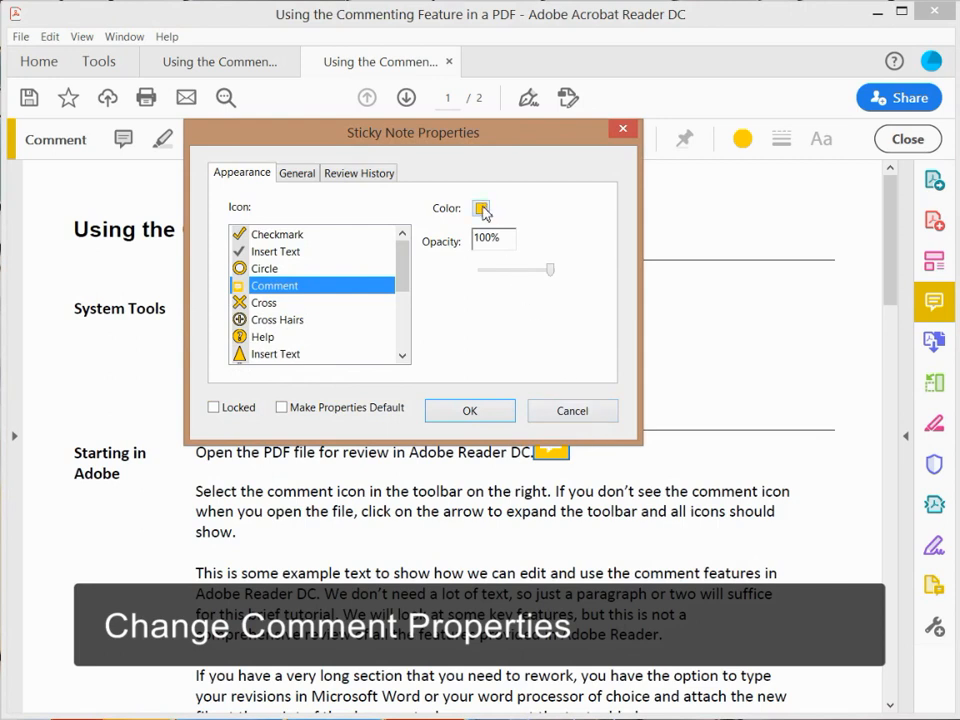
- Give the sticky note the Cross icon in red and apply it
left_click(482, 208)
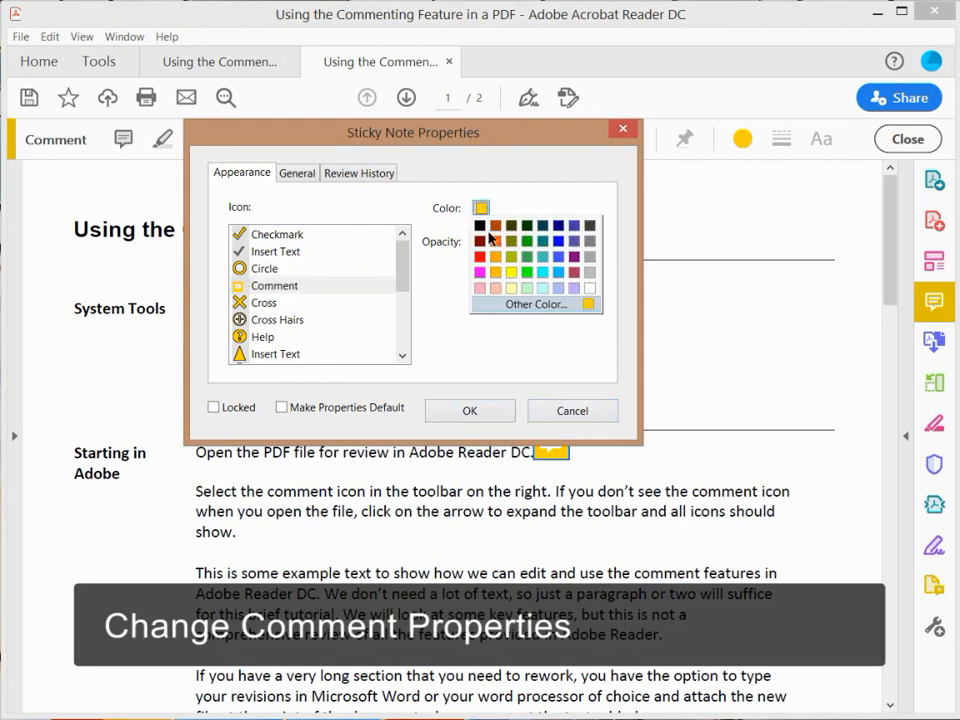
left_click(544, 272)
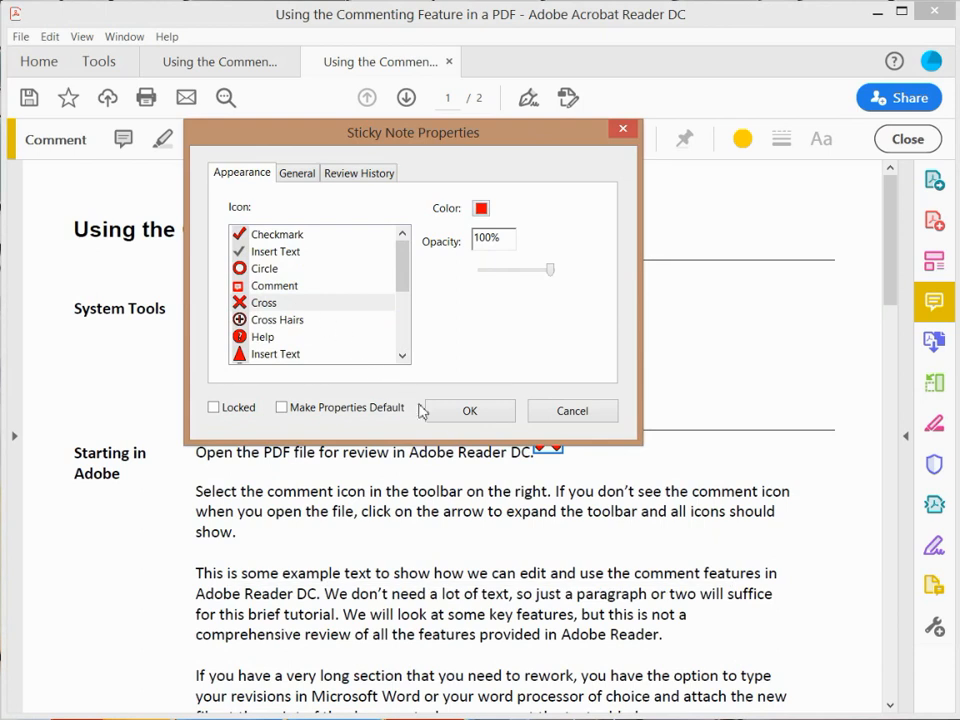
left_click(468, 412)
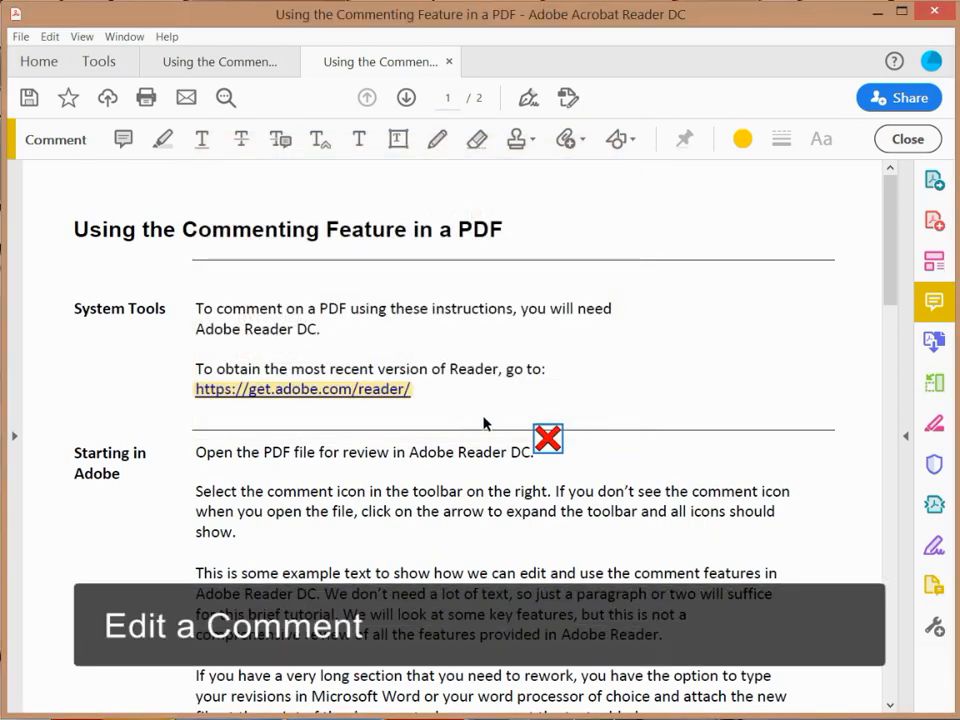
- Extend the red note's text to 'This is my comment. Please delete this.' and post it
left_click(548, 438)
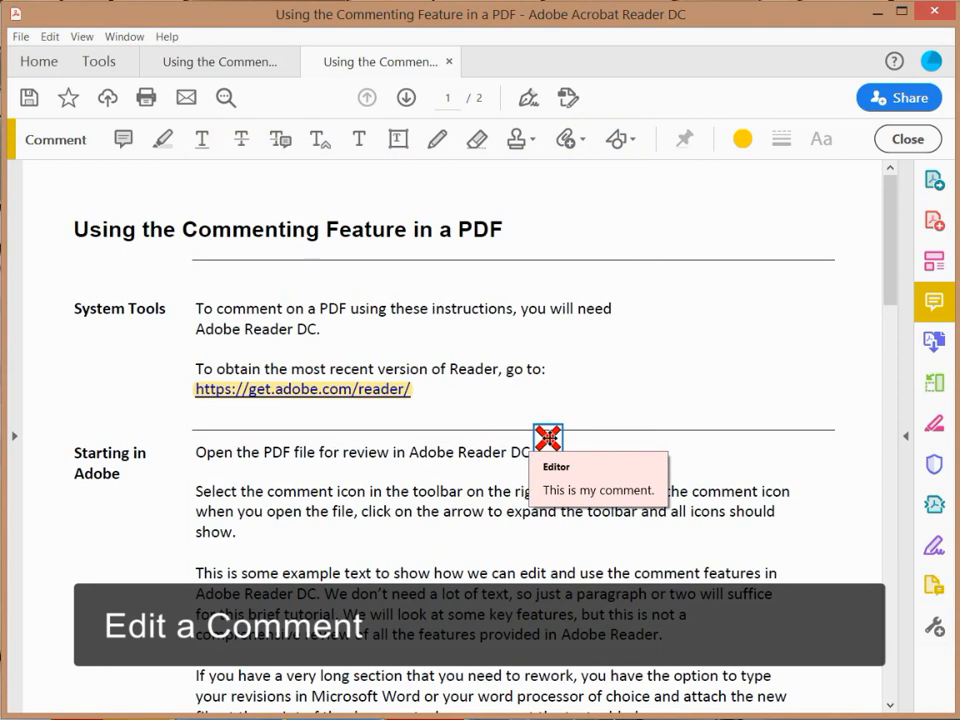
right_click(548, 438)
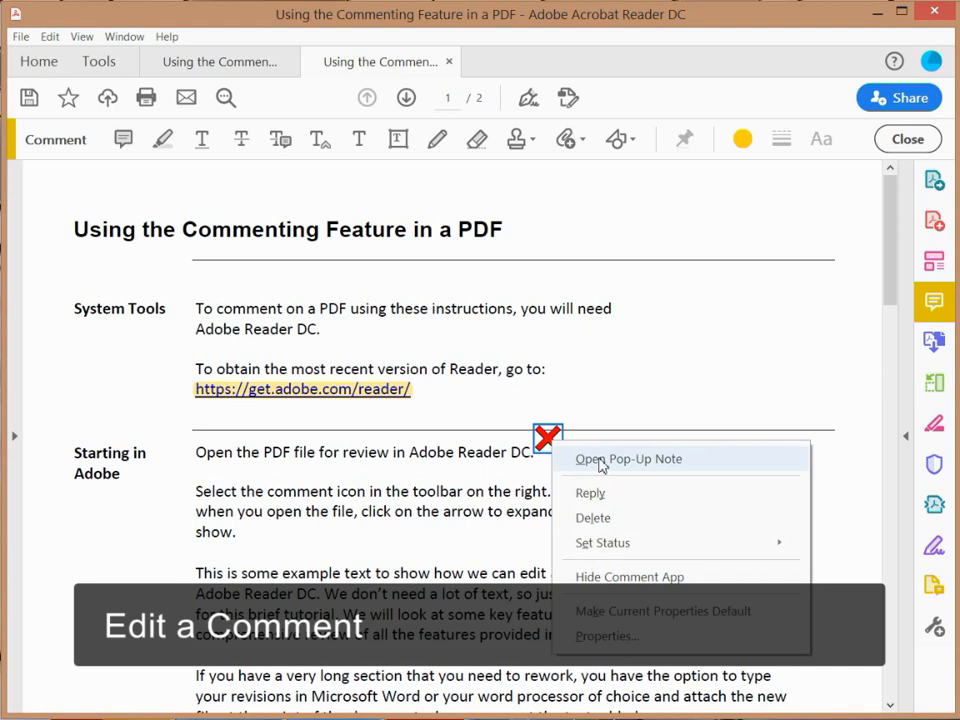
left_click(628, 458)
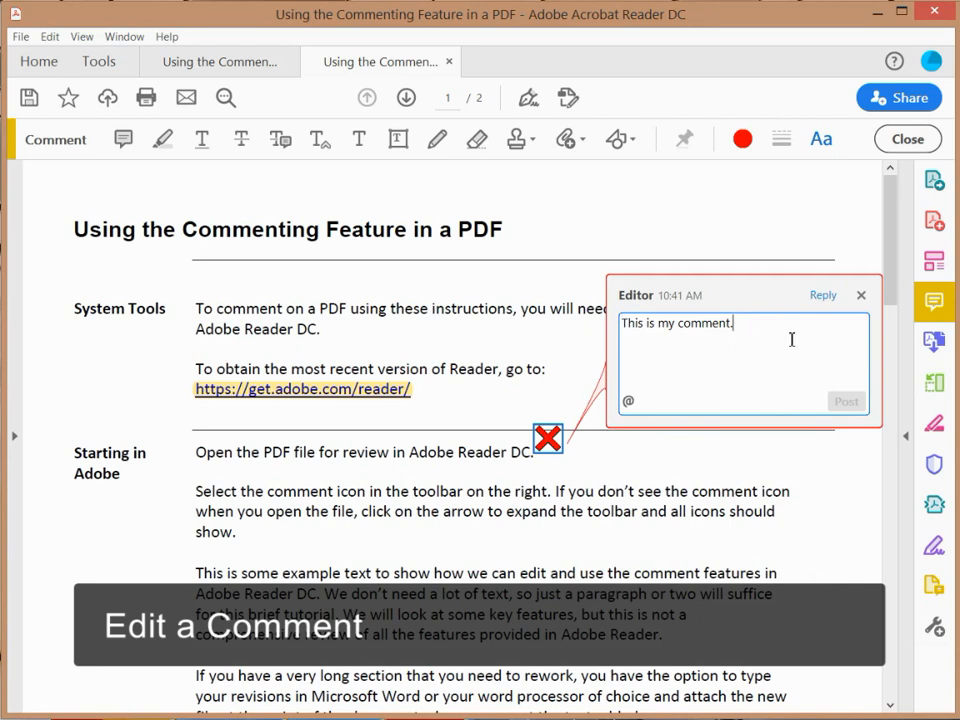
type("Pl")
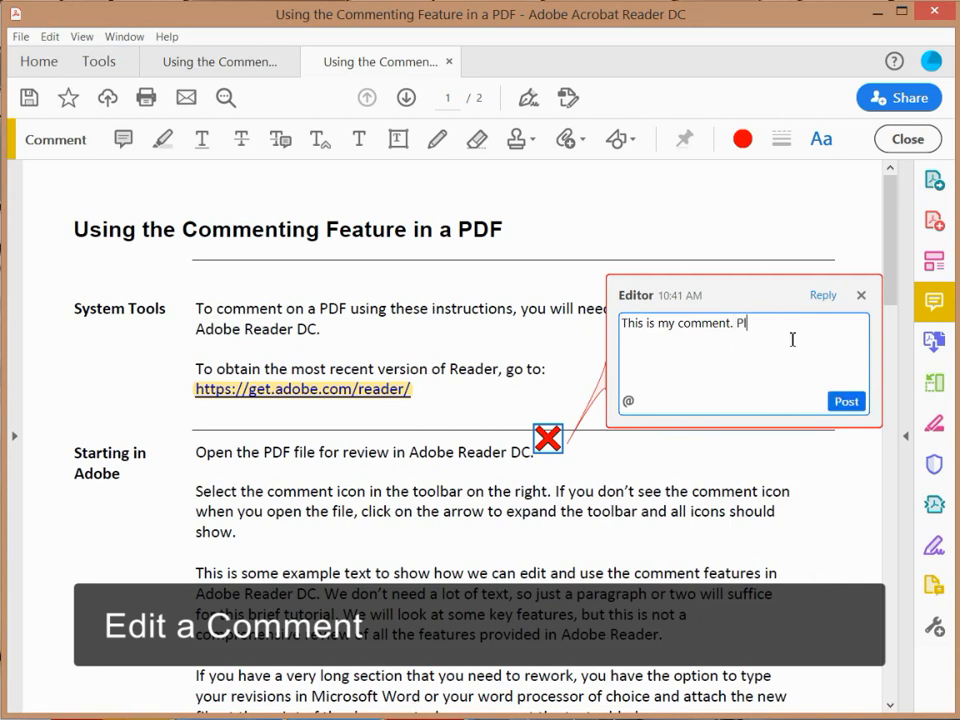
type("Please delete this.")
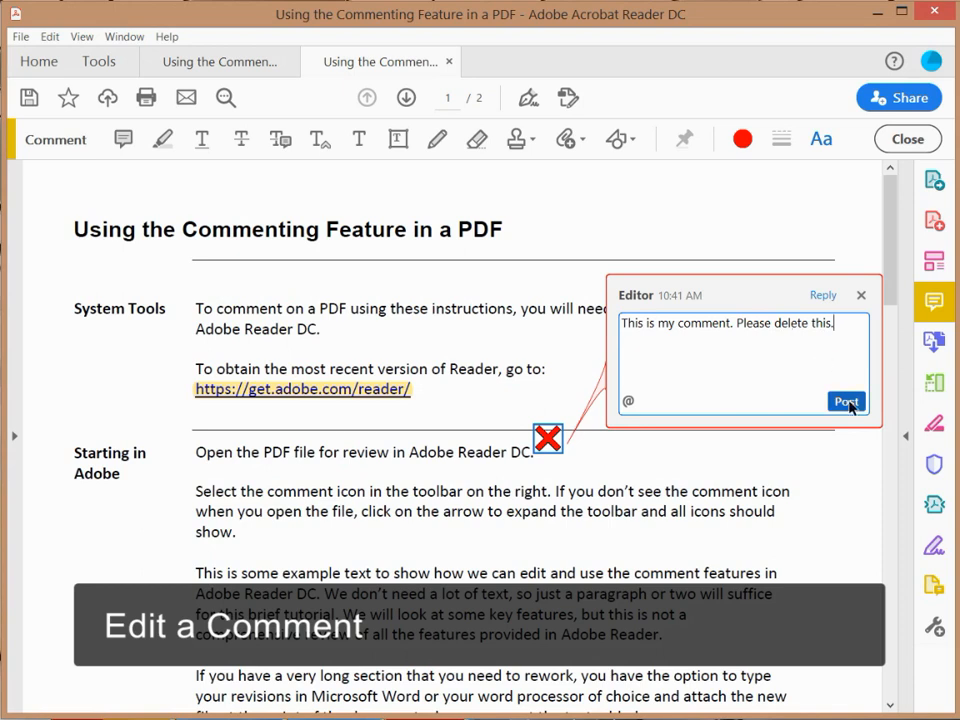
left_click(846, 400)
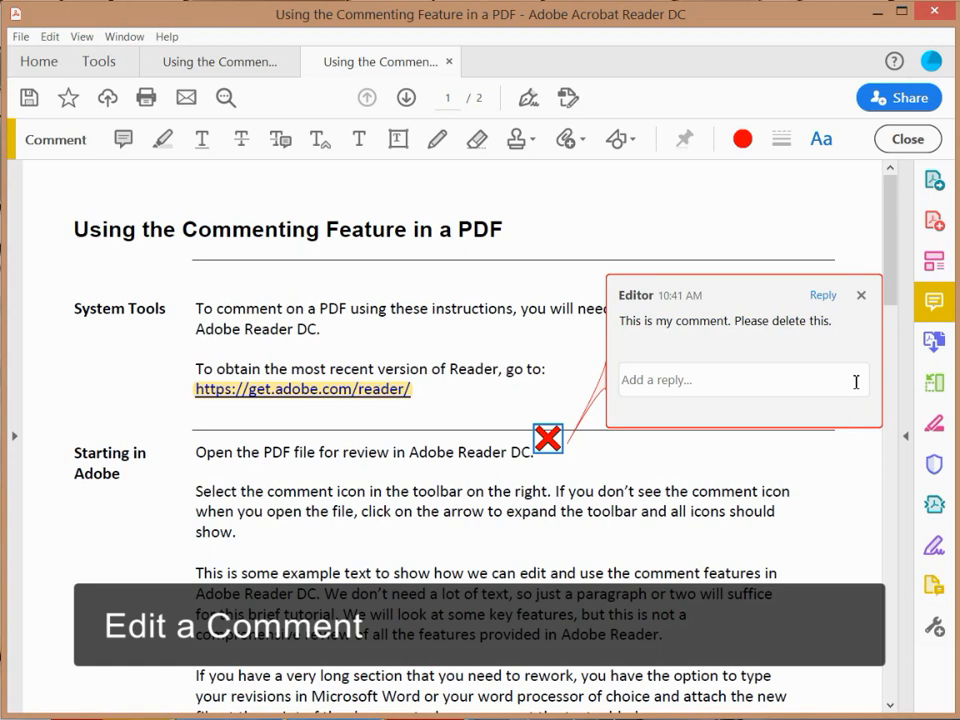
left_click(860, 294)
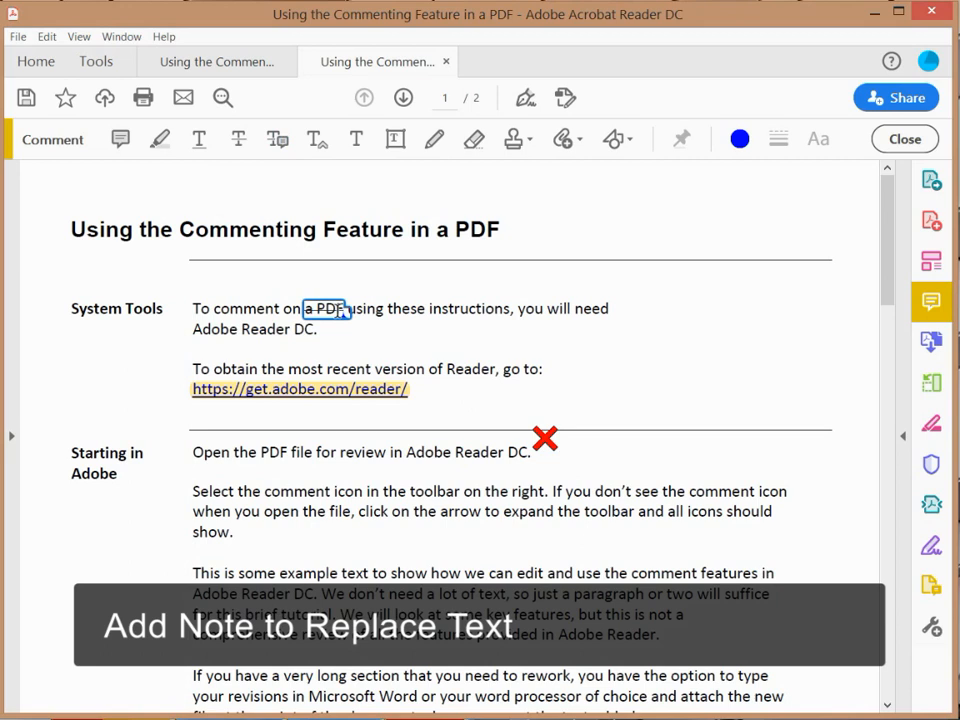
- Post the note 'Delete' on the 'a PDF' replacement mark, then strike through 'go to:'
right_click(324, 310)
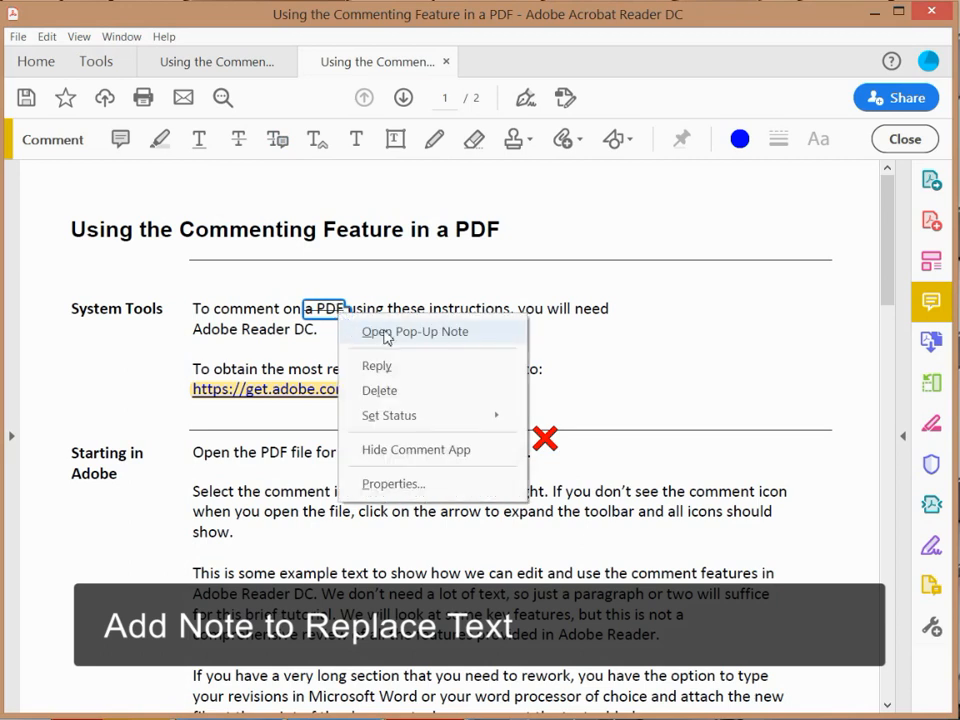
mouse_move(412, 338)
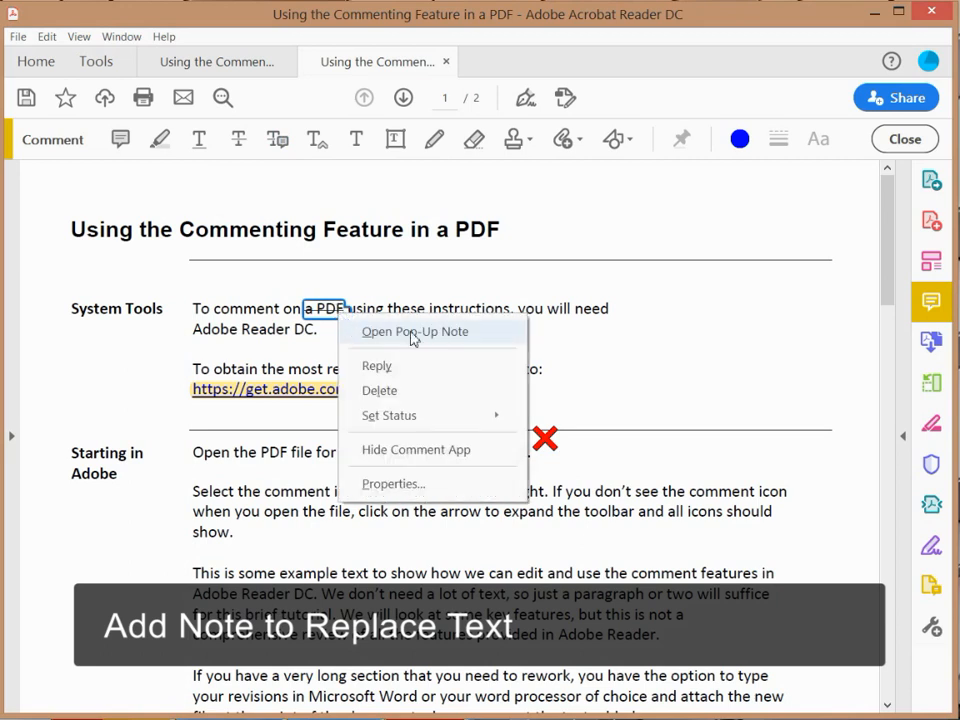
left_click(414, 332)
type("Delete")
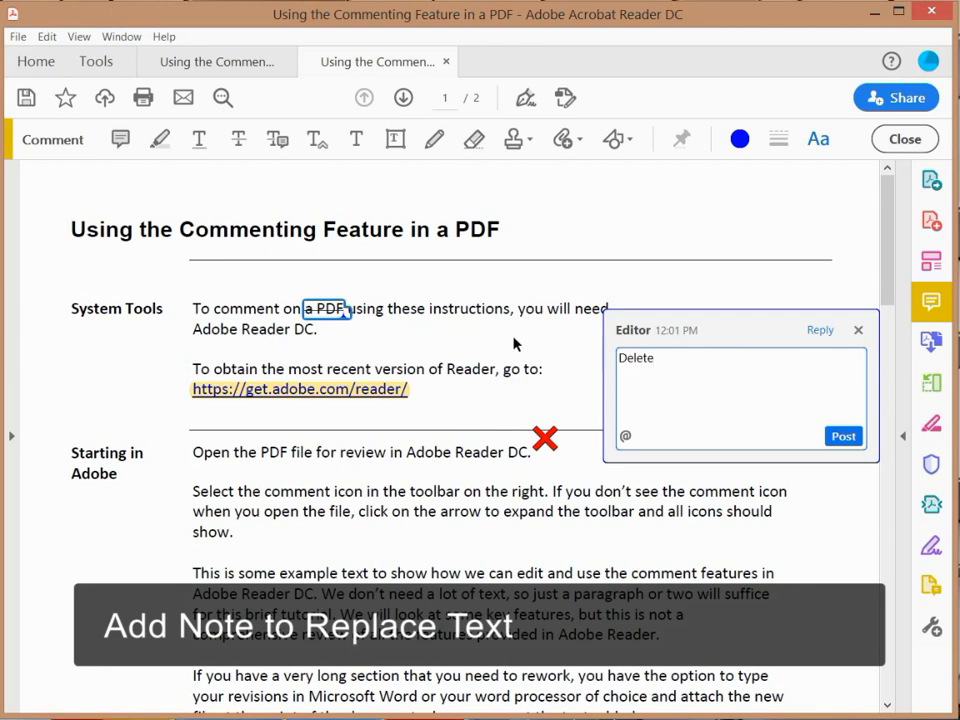
left_click(842, 436)
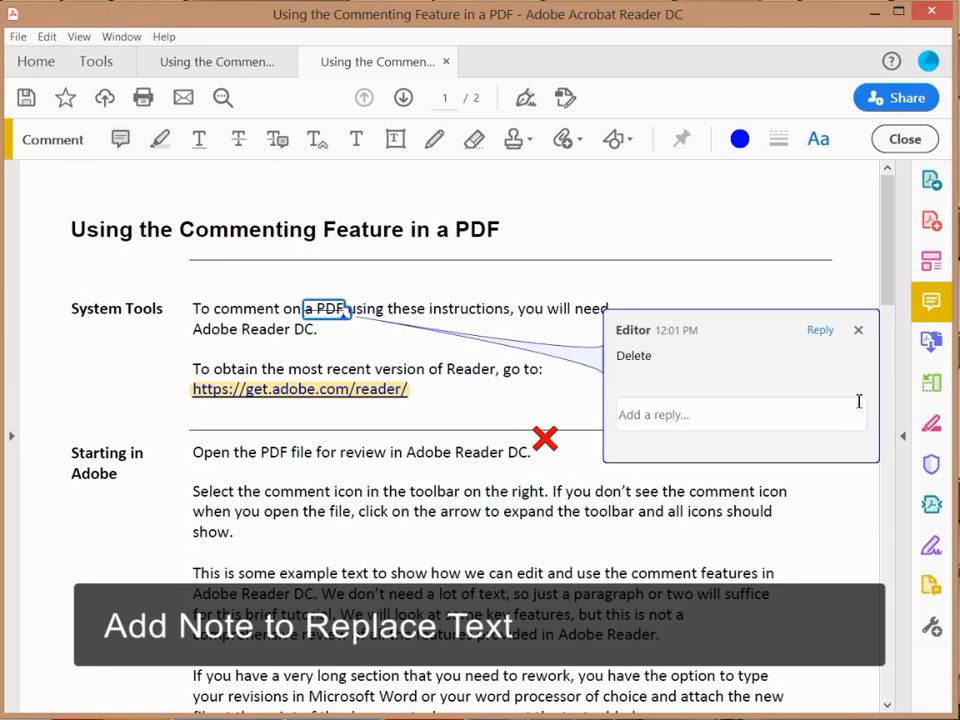
left_click(858, 328)
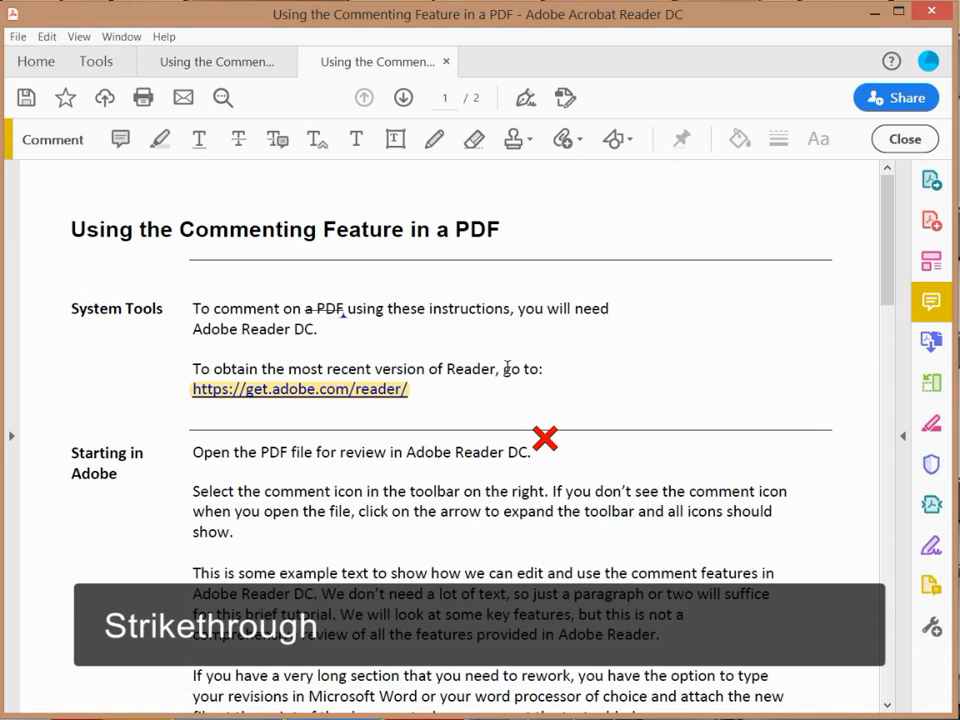
left_click_drag(504, 368, 548, 368)
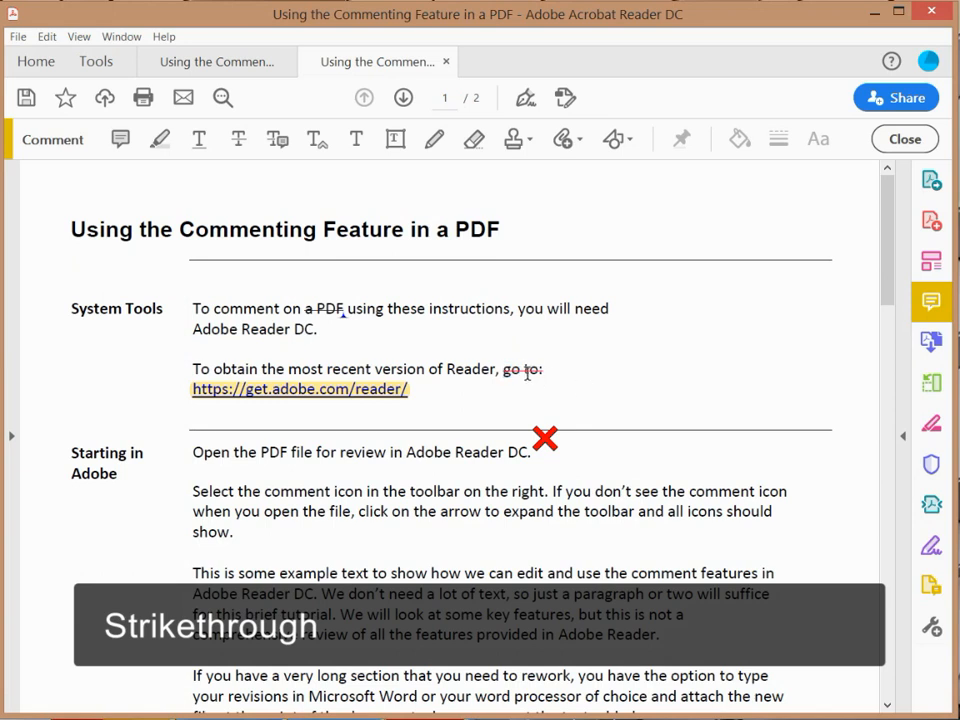
- Write 'Note' in the pop-up for the 'go to:' strikethrough
left_click(522, 370)
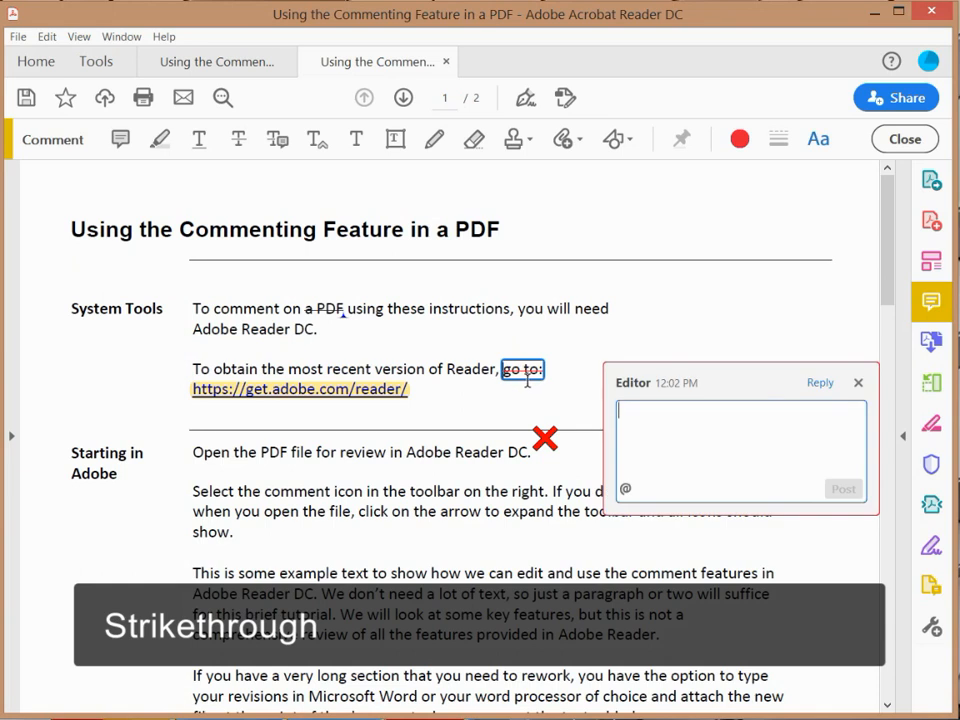
type("Note")
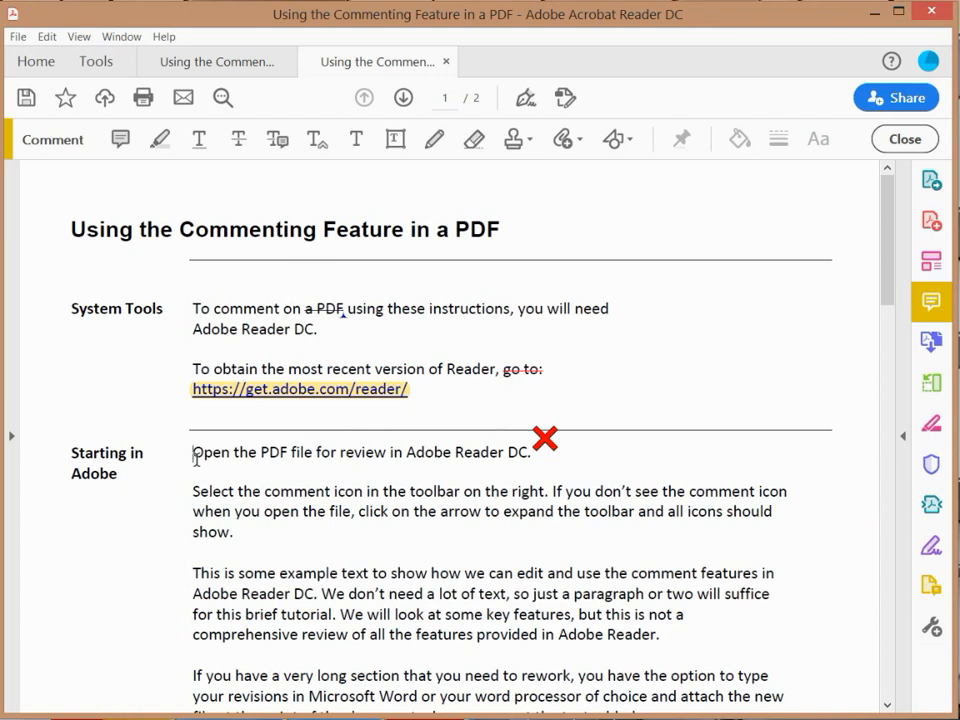
- Strike through "Open the PDF" in the first line of the Starting in Adobe paragraph
left_click_drag(192, 452, 288, 452)
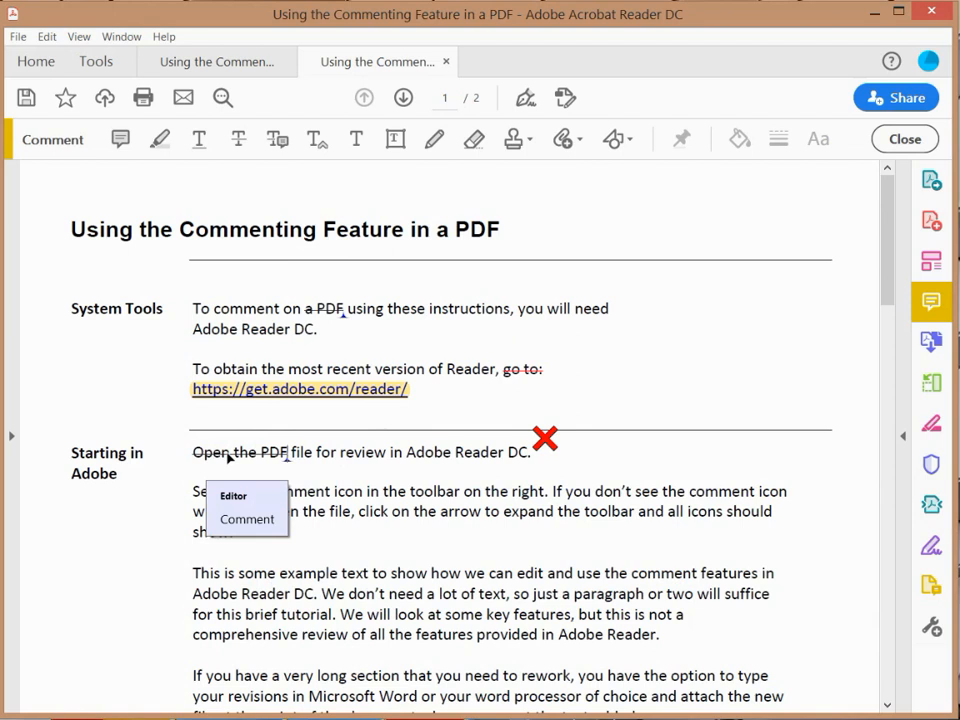
- Confirm the "Open the PDF" strikethrough's properties as red colour at 100% opacity
right_click(240, 452)
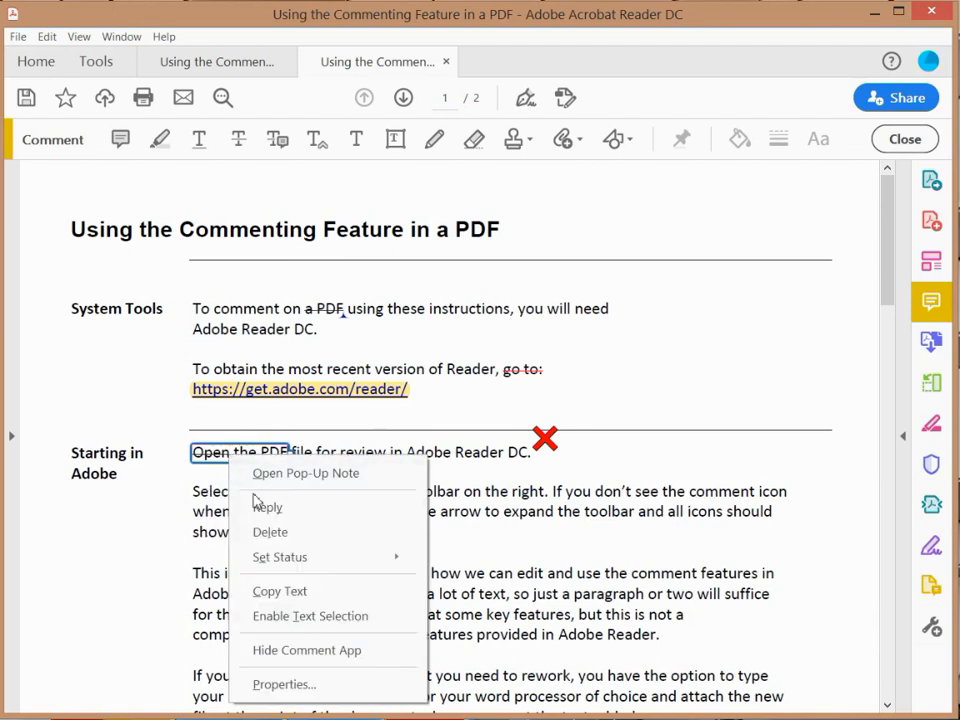
left_click(296, 532)
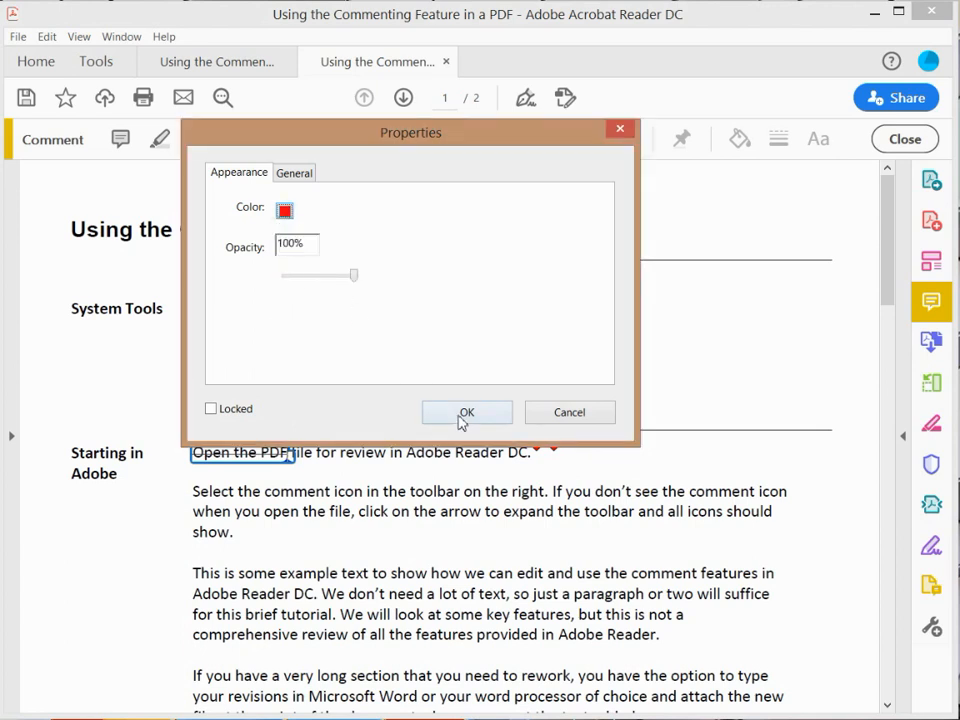
left_click(466, 412)
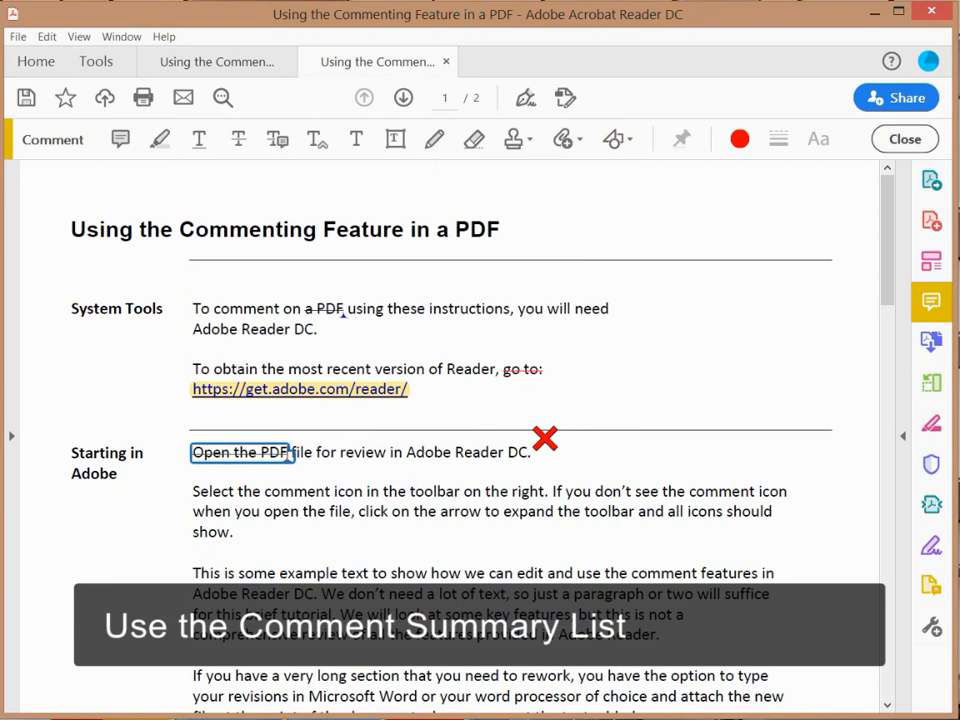
mouse_move(568, 368)
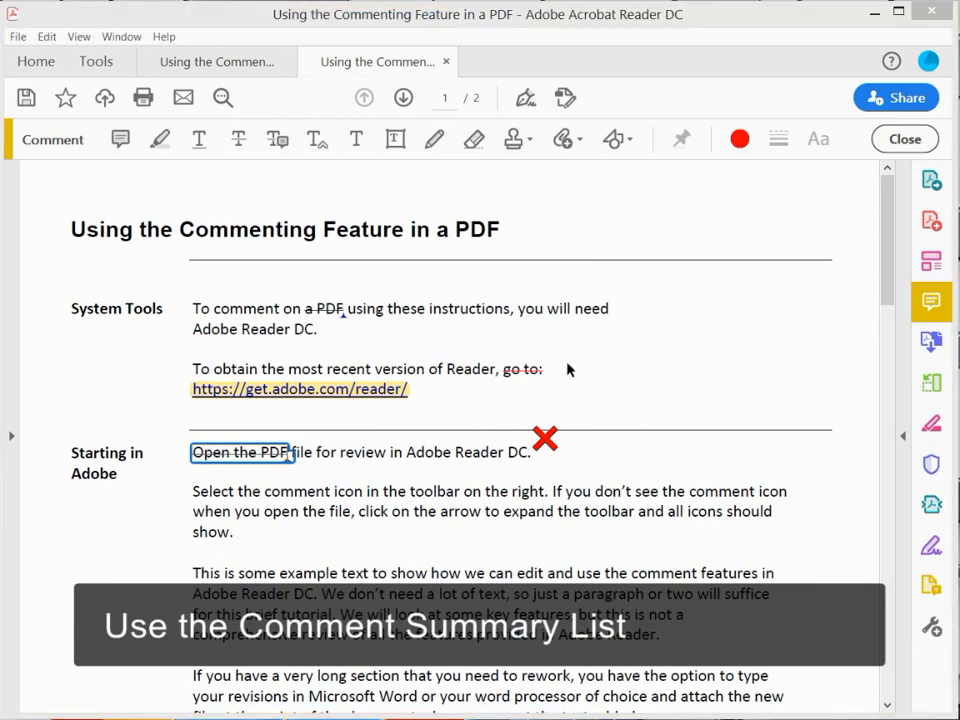
mouse_move(904, 440)
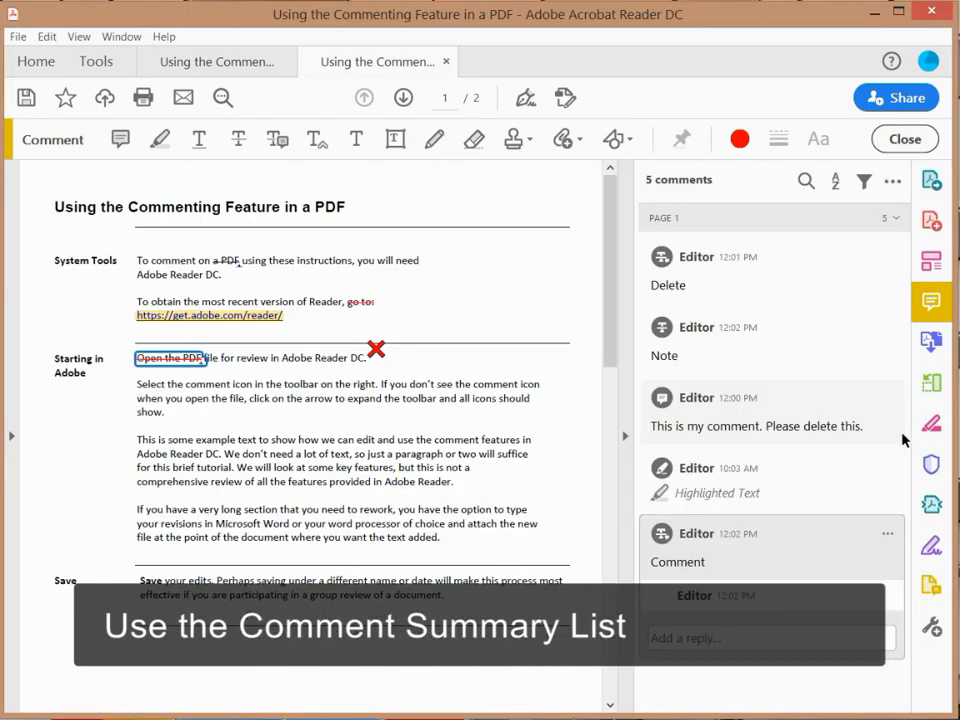
mouse_move(738, 256)
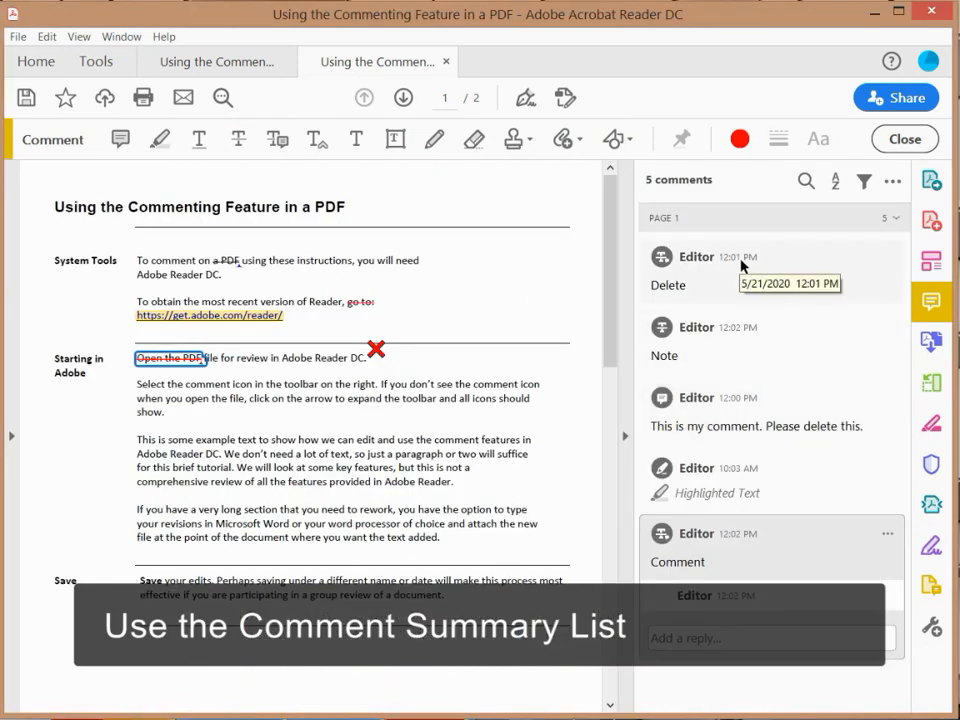
- Edit the first comment from "Delete" to "Delete this." and post it
left_click(888, 256)
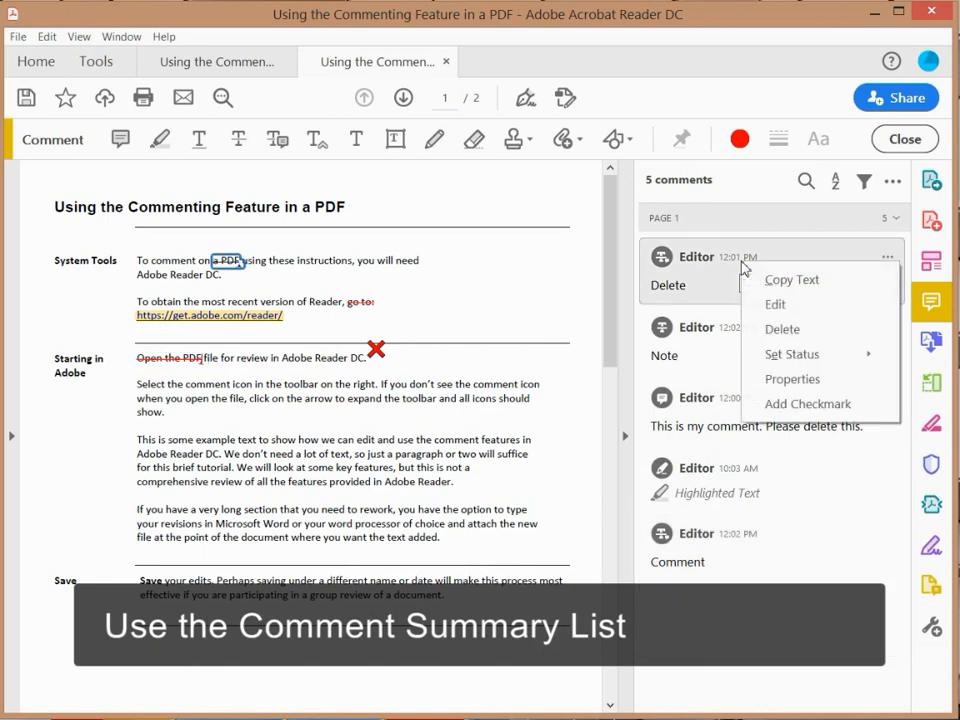
mouse_move(790, 304)
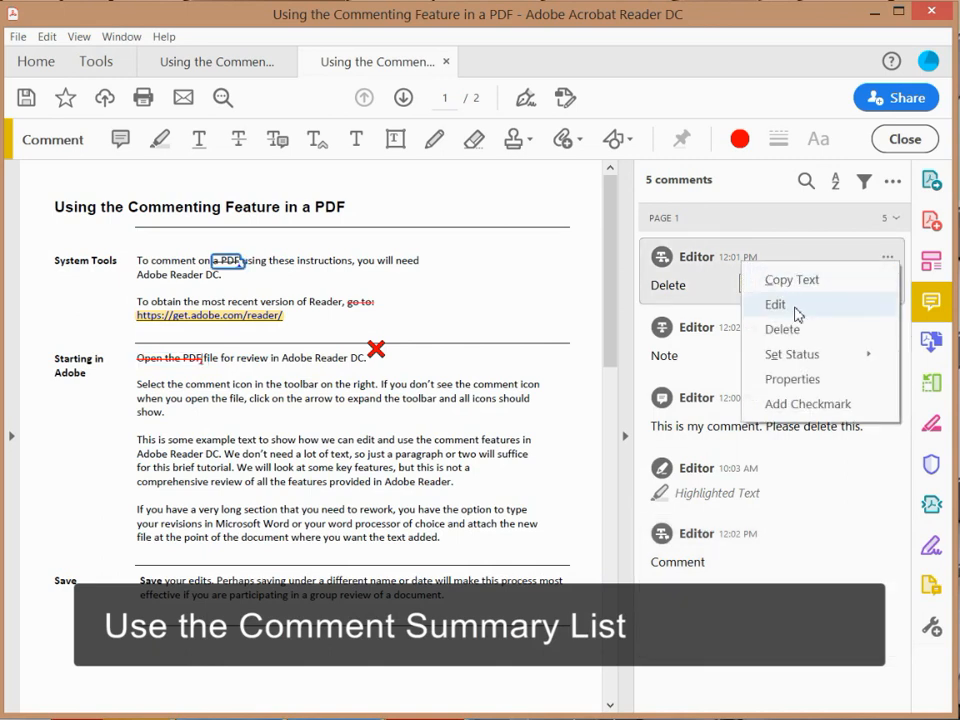
left_click(776, 304)
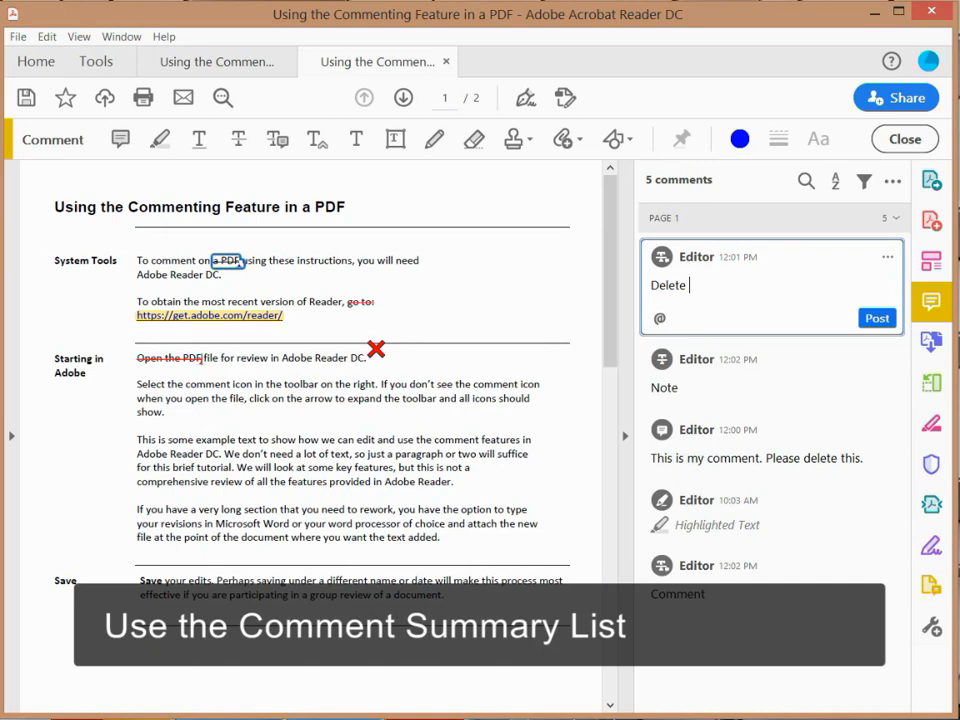
type("this.")
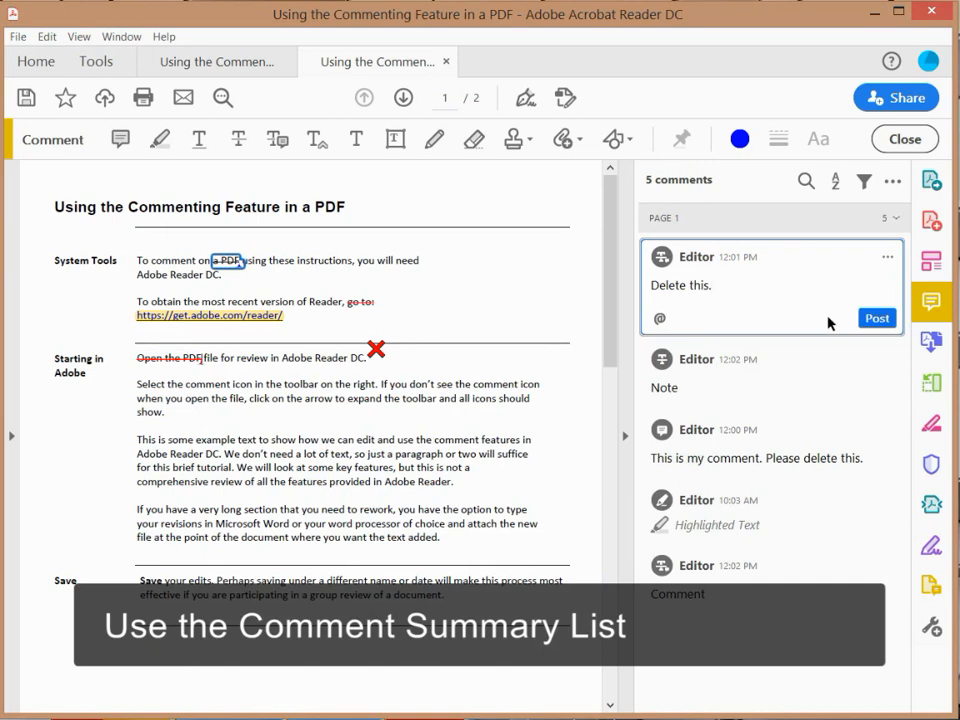
left_click(876, 318)
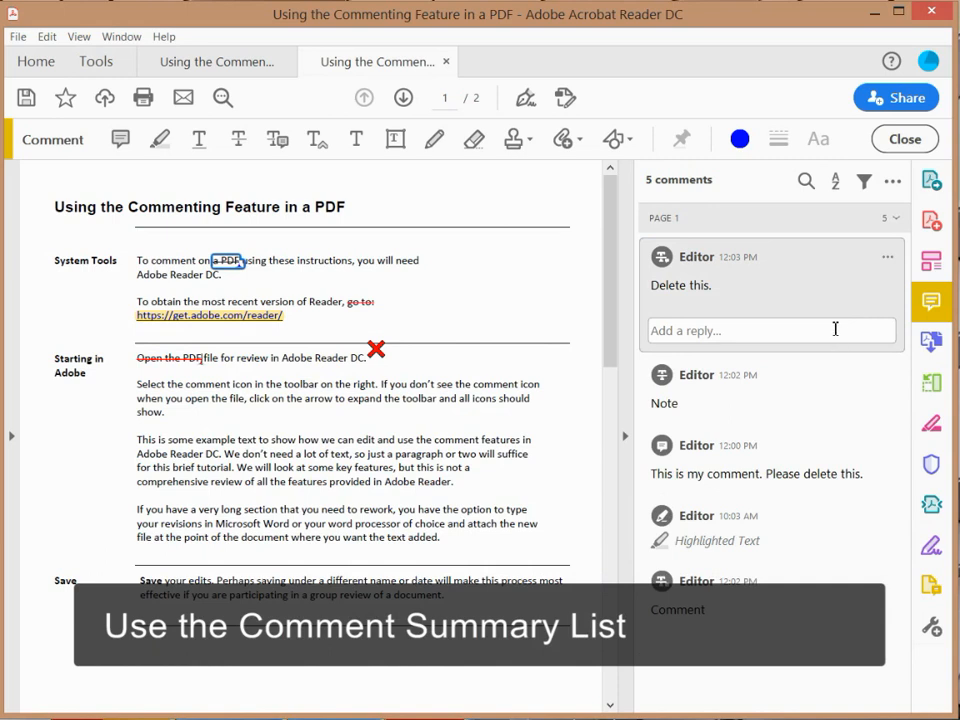
- Post the reply "Ok, approved." under the "Delete this." comment
left_click(770, 330)
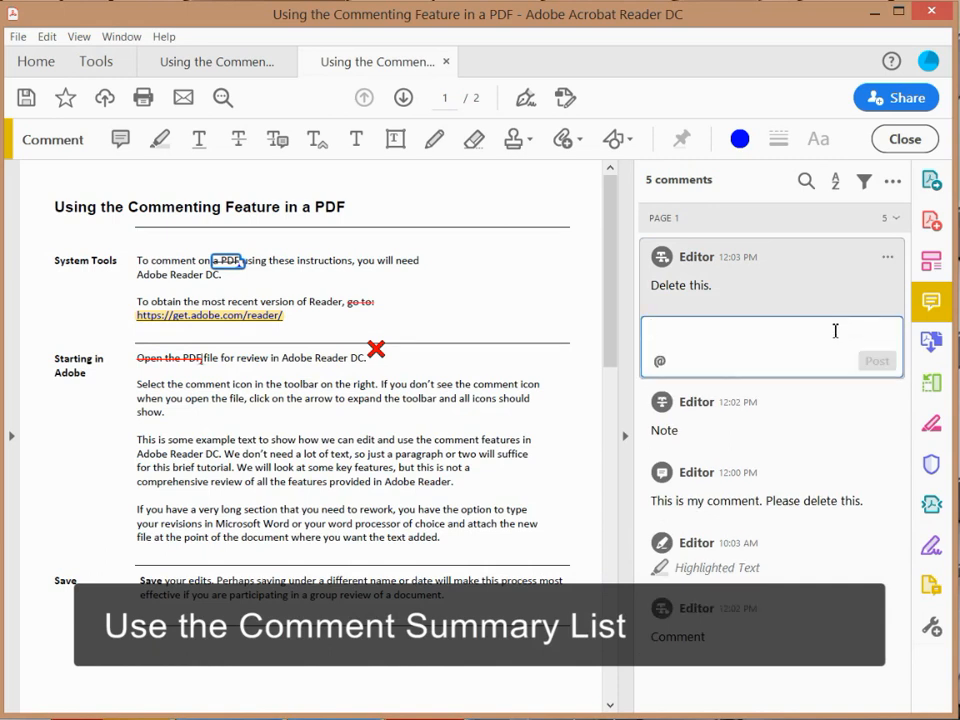
type("Ok, approved.")
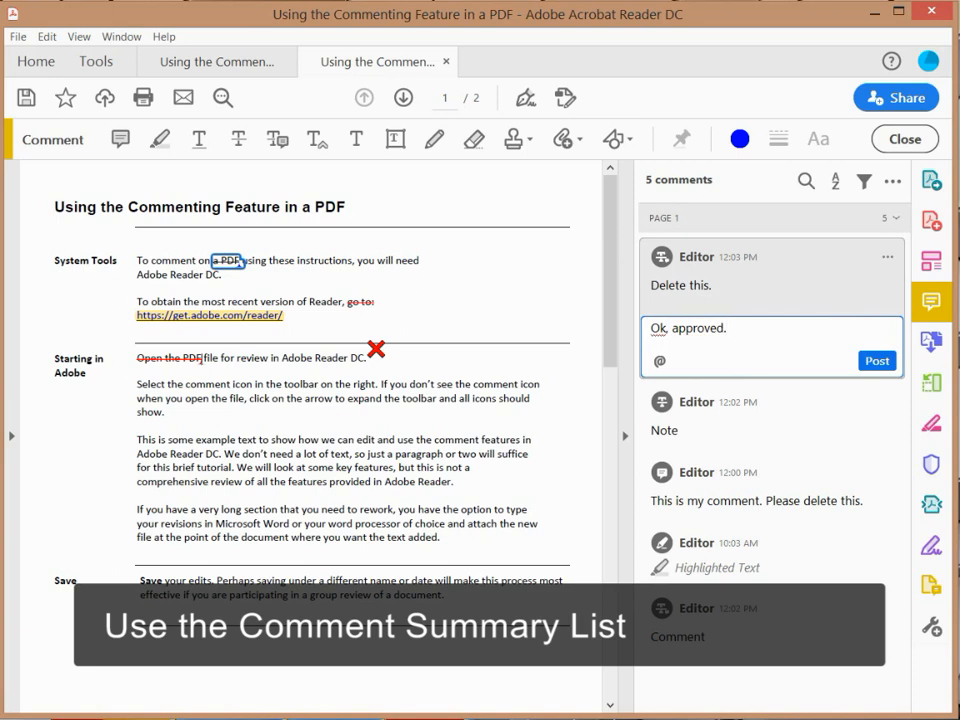
left_click(876, 360)
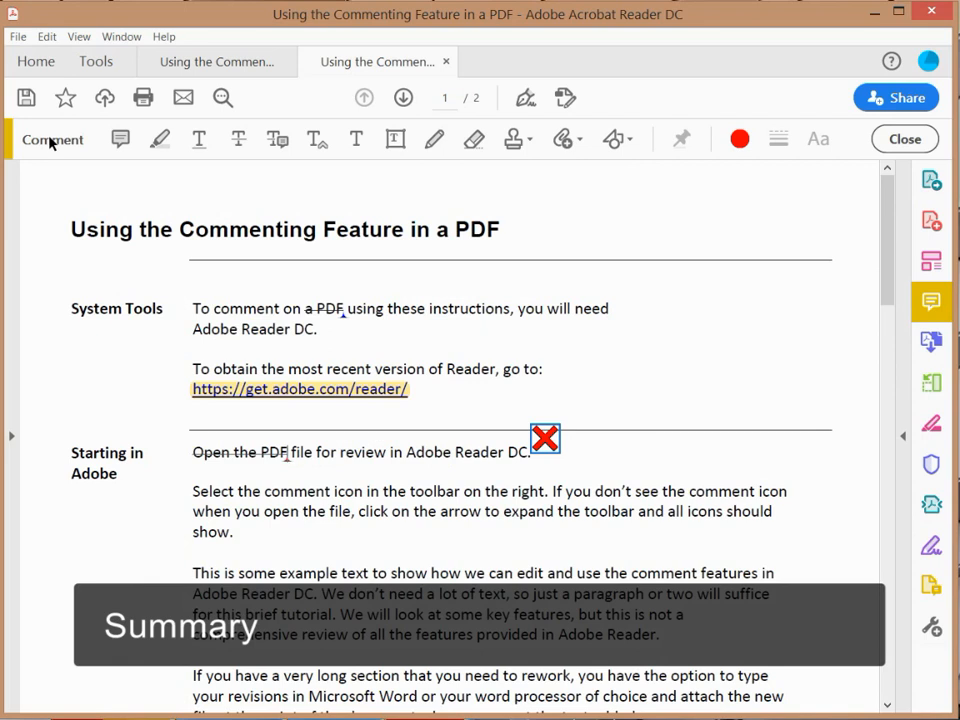
mouse_move(284, 148)
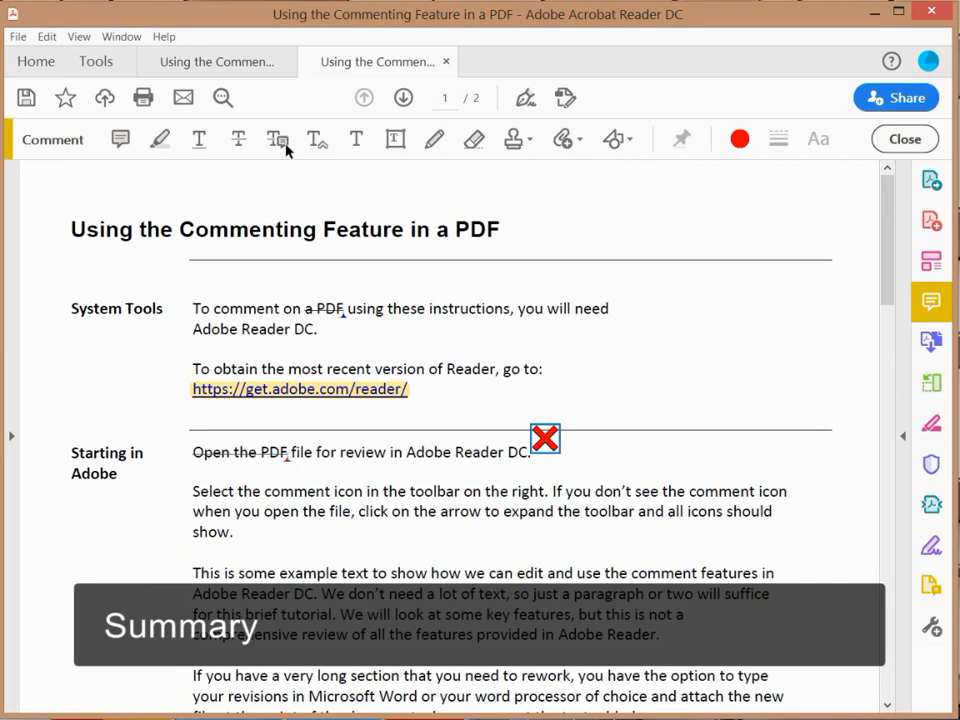
mouse_move(396, 140)
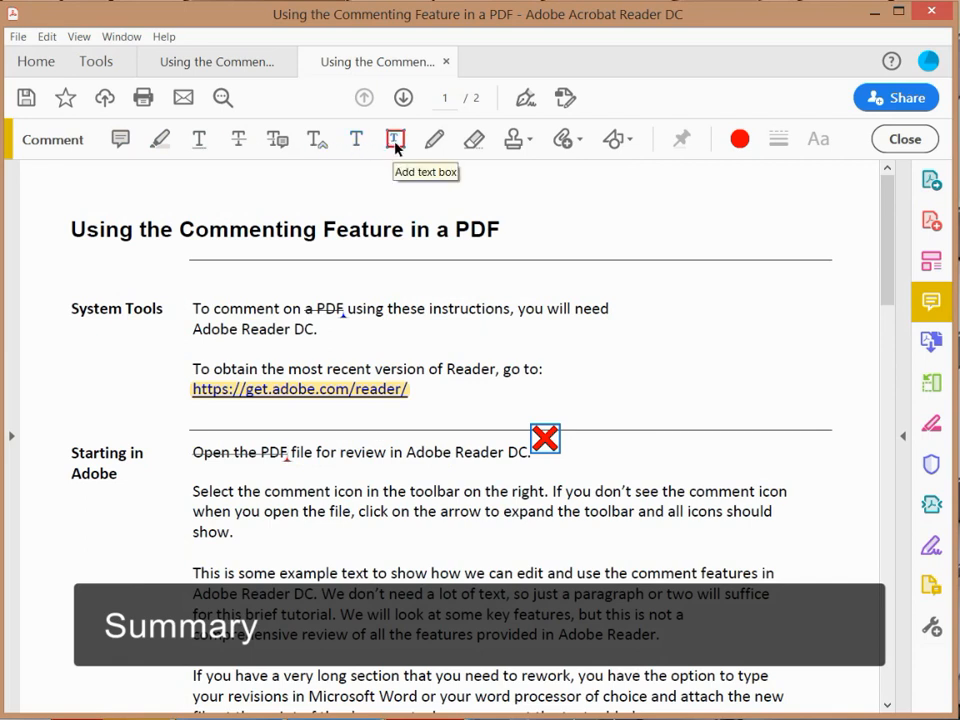
mouse_move(520, 172)
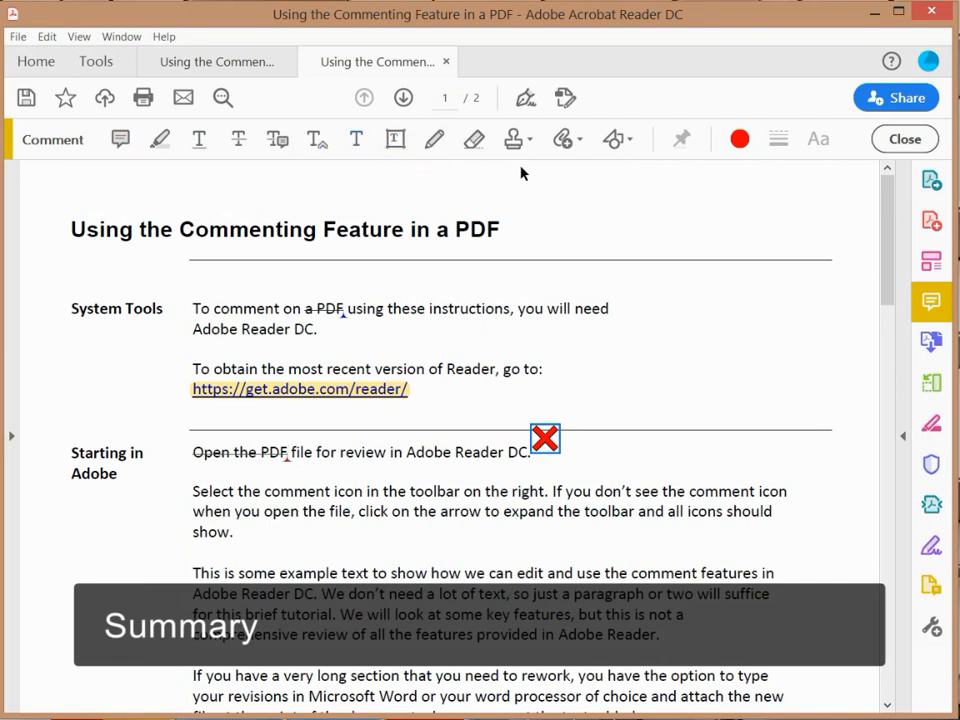
mouse_move(564, 138)
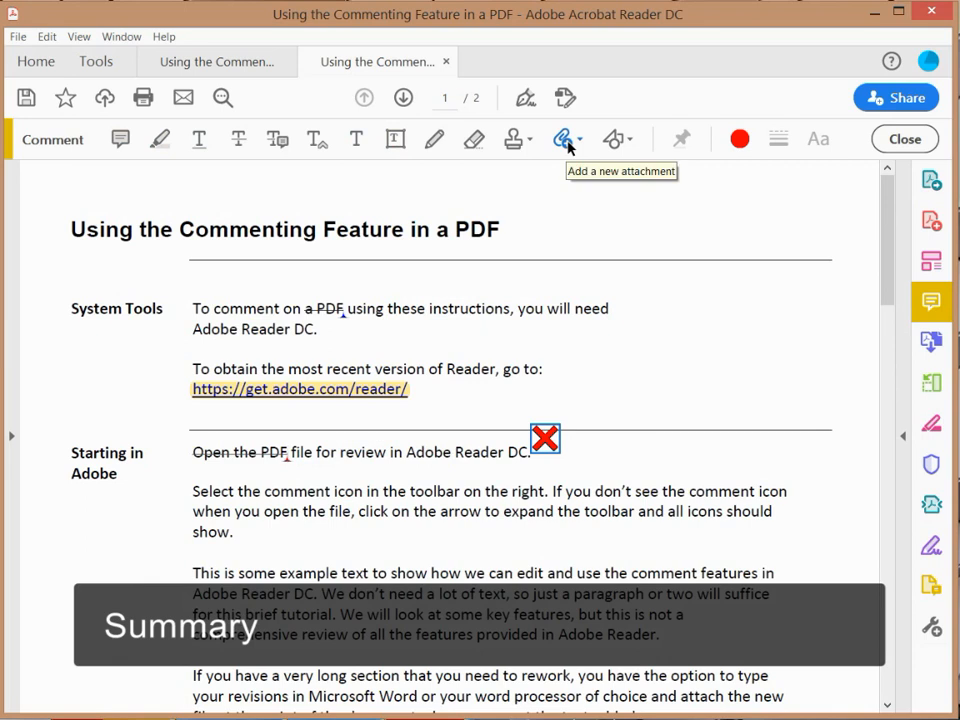
- Show the File menu commands, including Save, for the annotated document
left_click(560, 138)
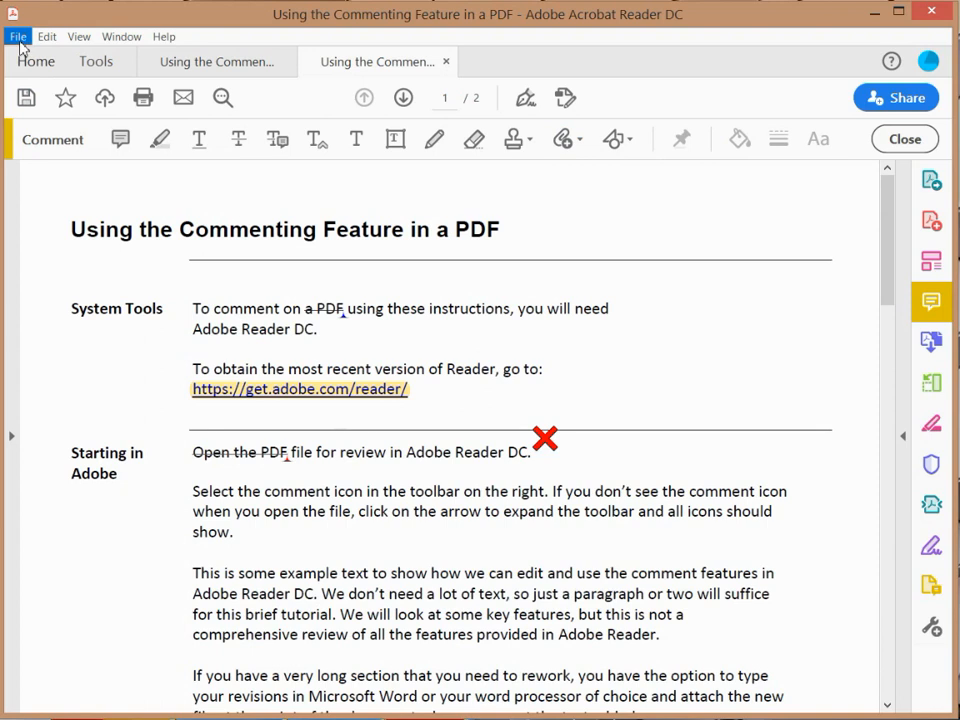
left_click(16, 36)
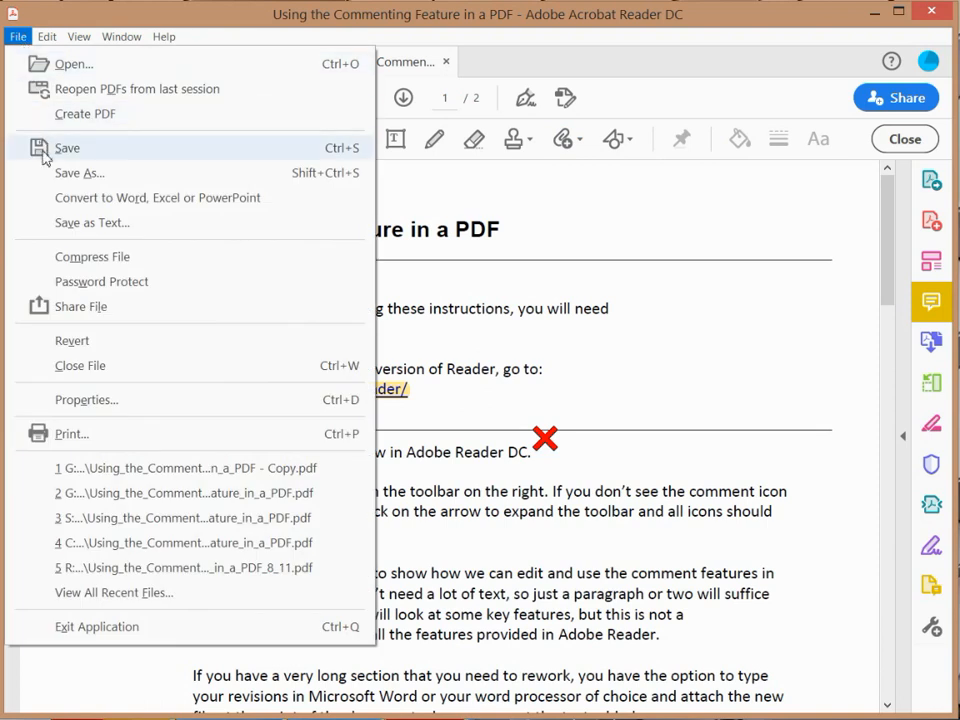